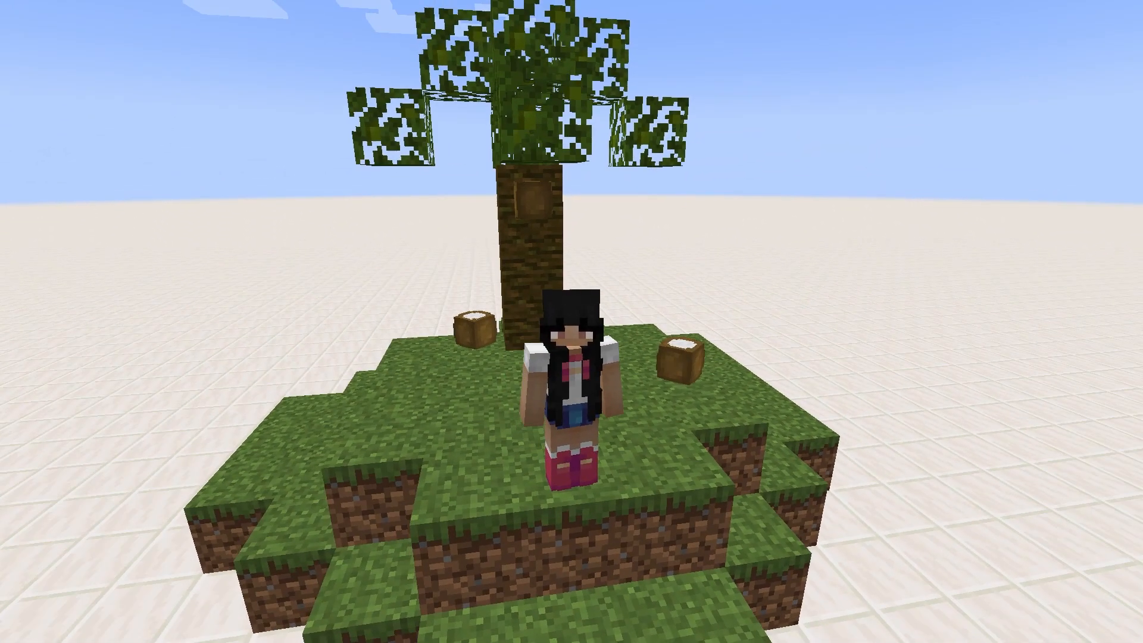
# - Check the resource pack list, then place the crafting table block in the world and leave the inventory
pyautogui.press('Escape')
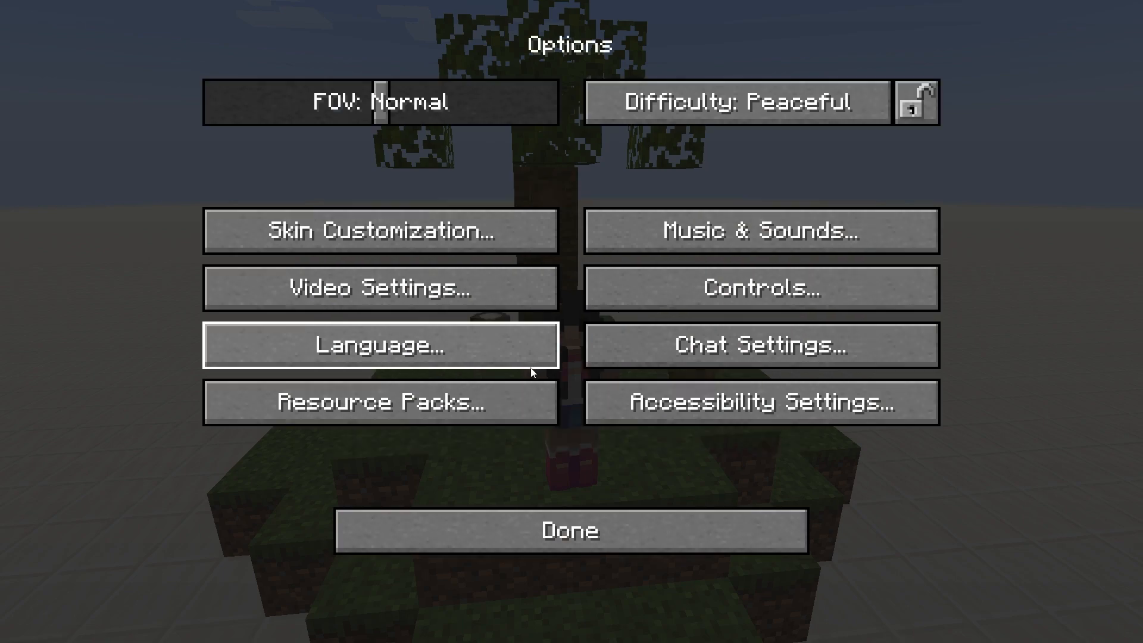
pyautogui.click(377, 402)
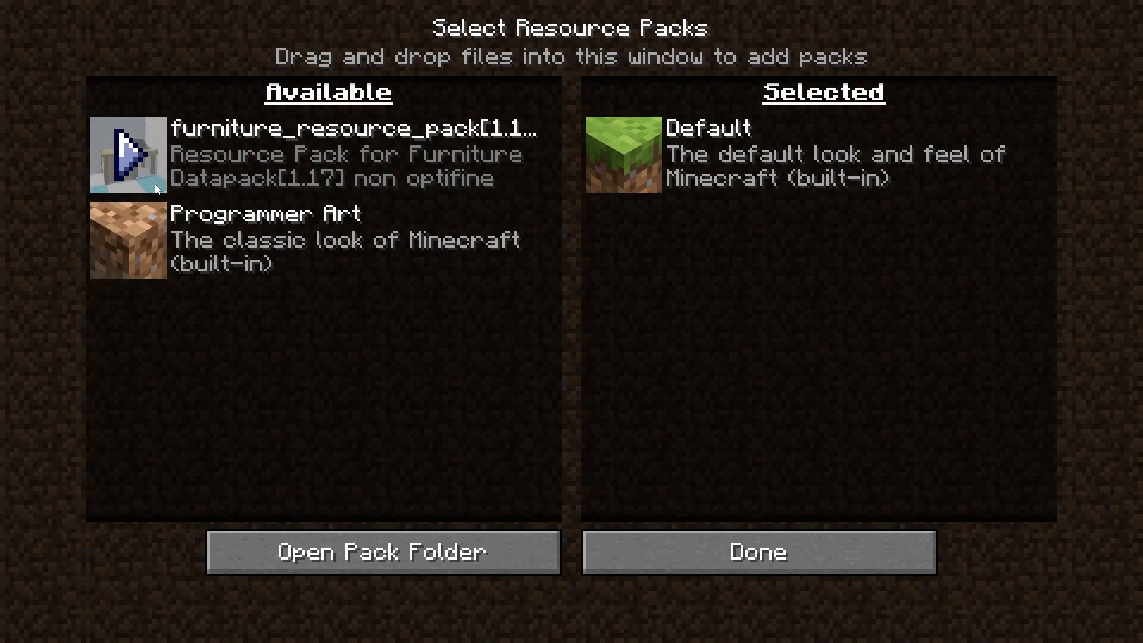
pyautogui.moveTo(127, 166)
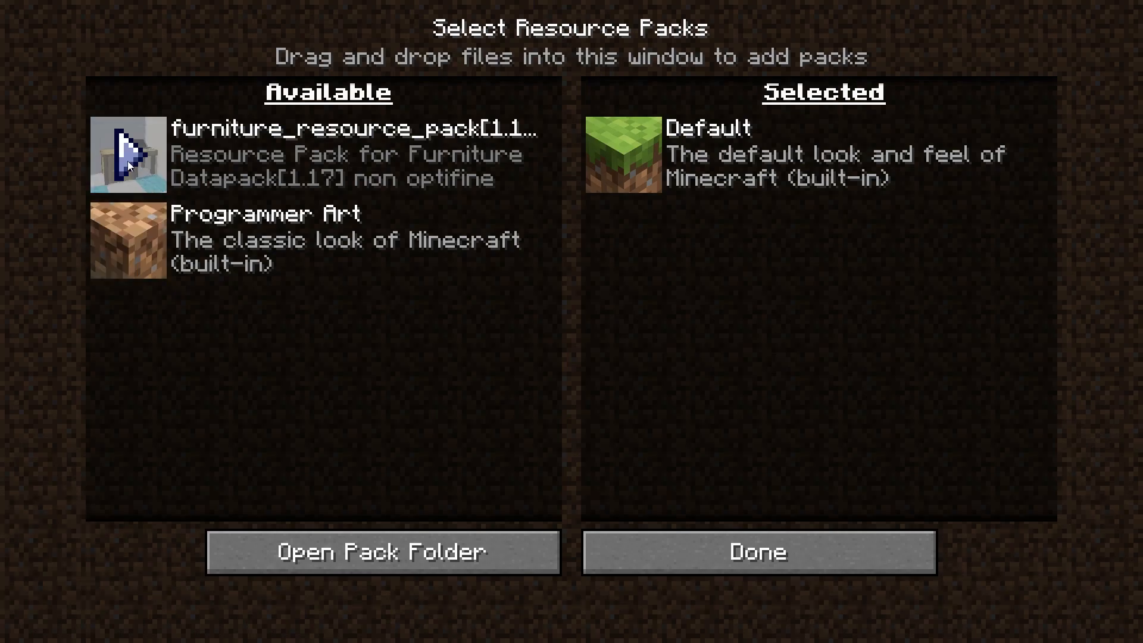
pyautogui.click(757, 552)
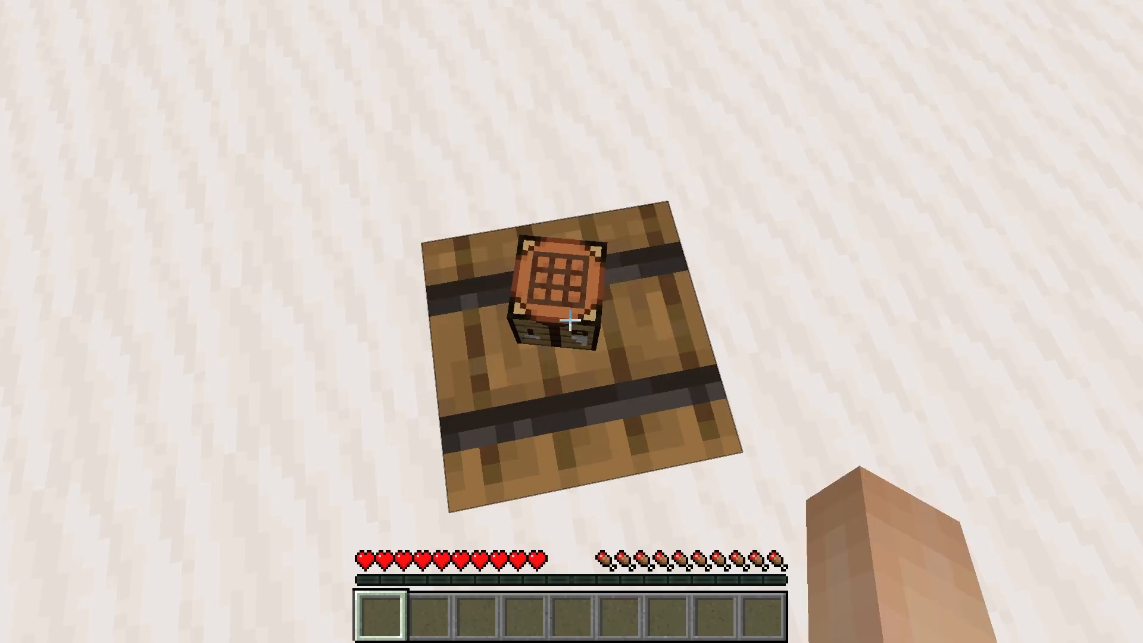
pyautogui.rightClick(568, 322)
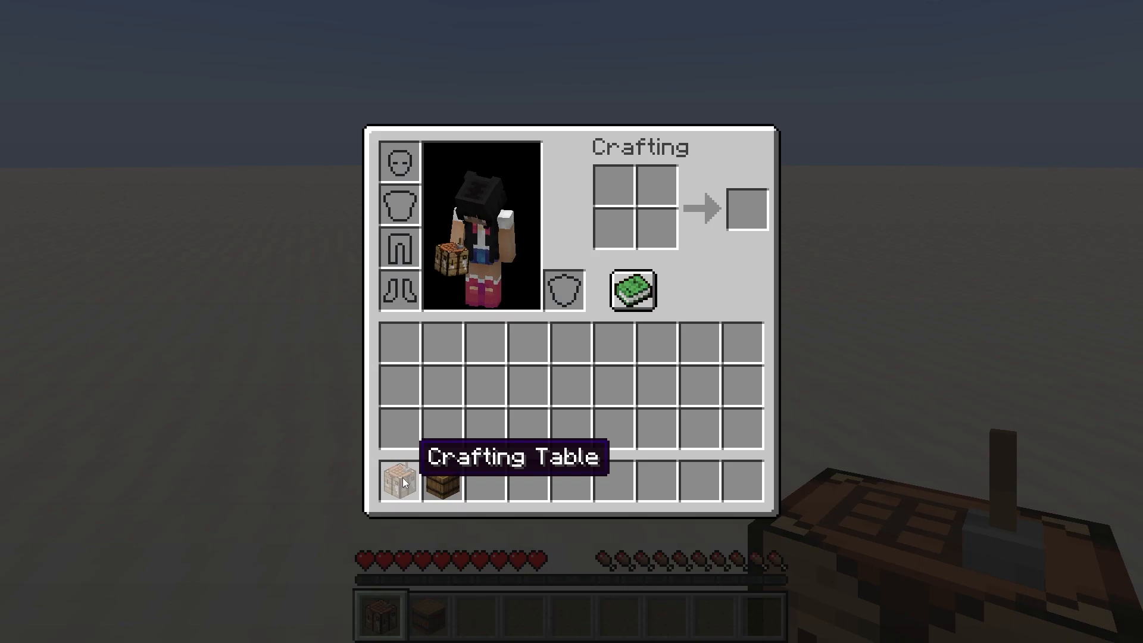
pyautogui.press('Escape')
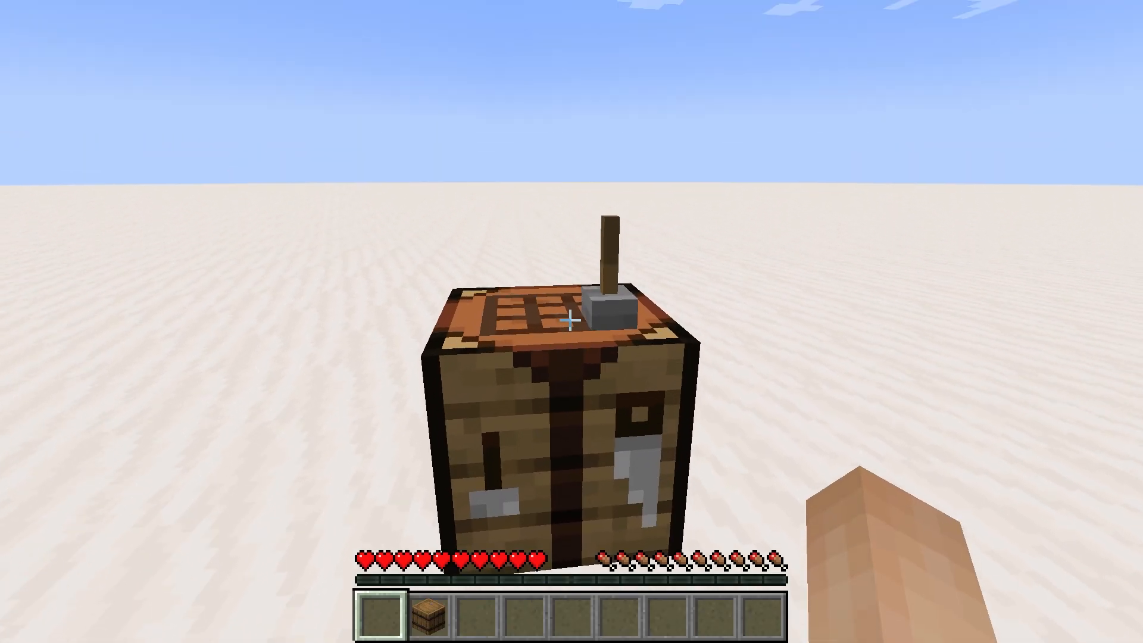
pyautogui.press('alt+tab')
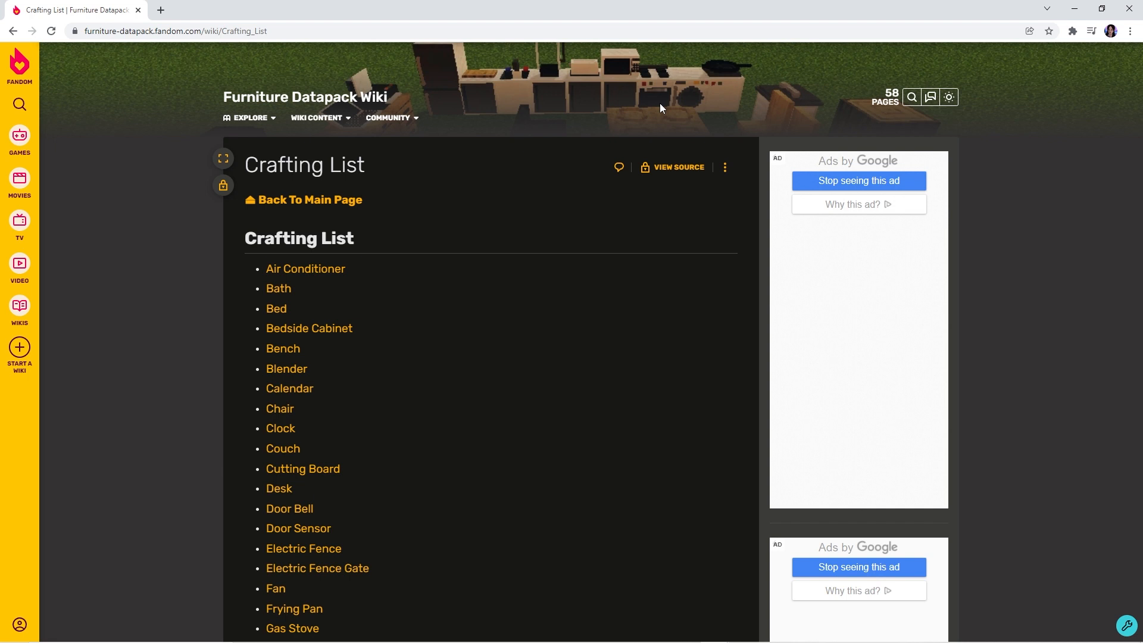
# - Locate the Plate entry in the Crafting List and go to its recipe page
pyautogui.scroll(-3)
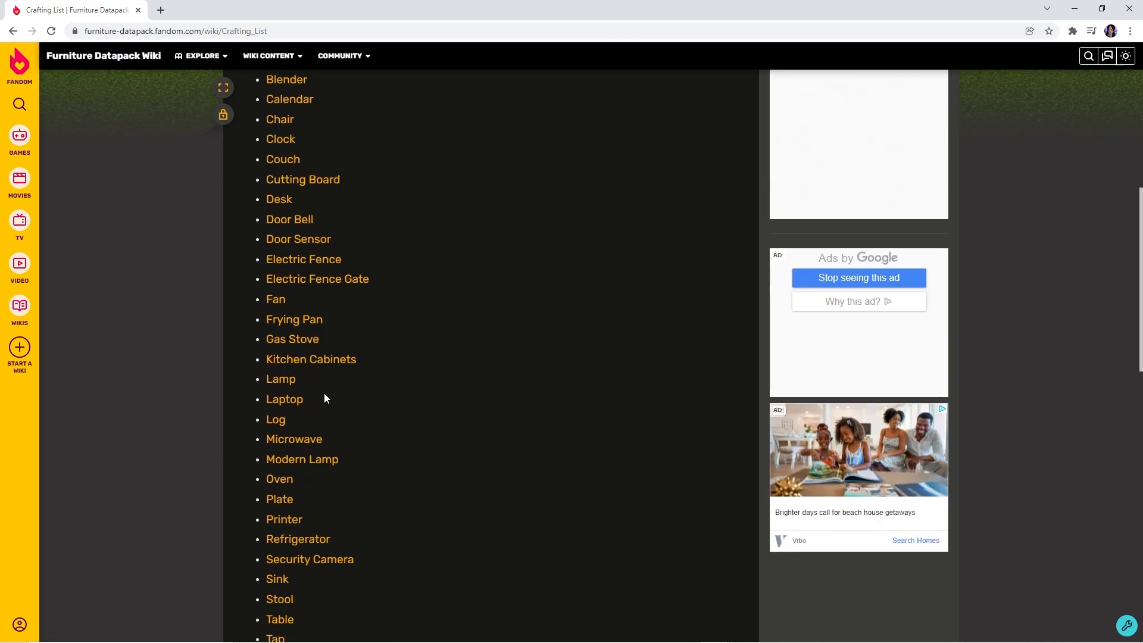
pyautogui.scroll(-3)
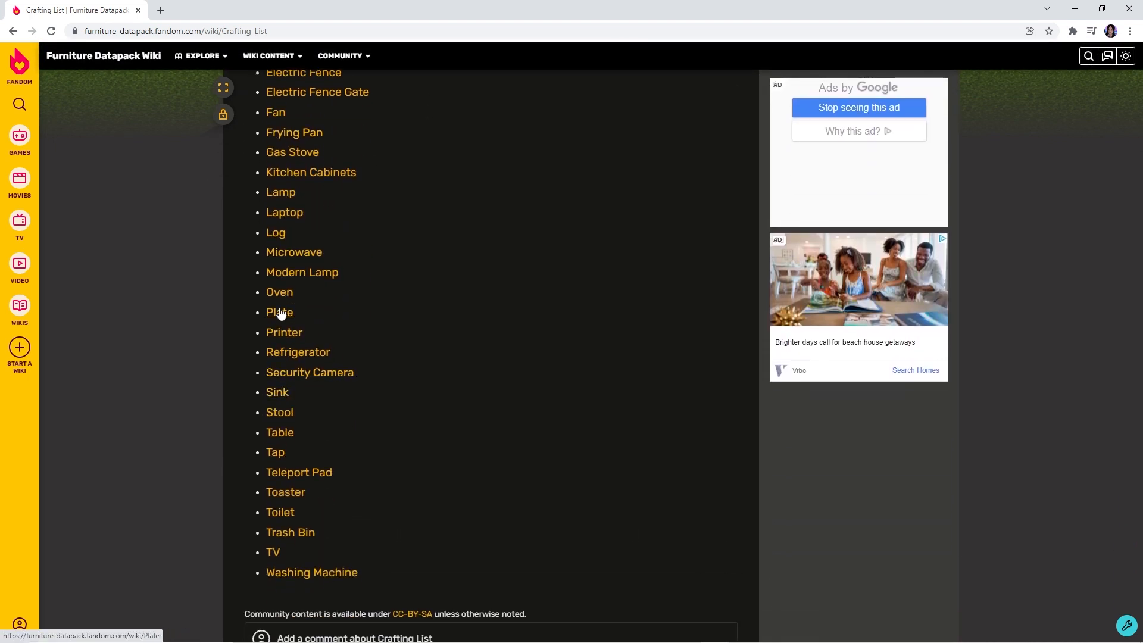
pyautogui.click(279, 292)
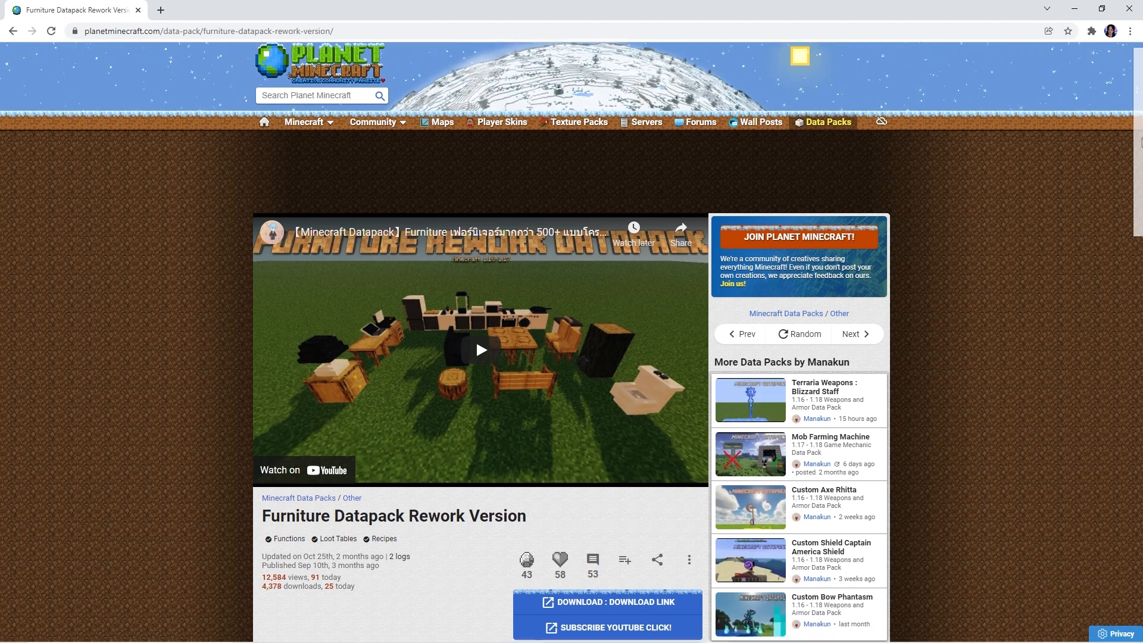
# - Follow the 'DOWNLOAD : DOWNLOAD LINK' button on the datapack page to its CurseForge host
pyautogui.scroll(-3)
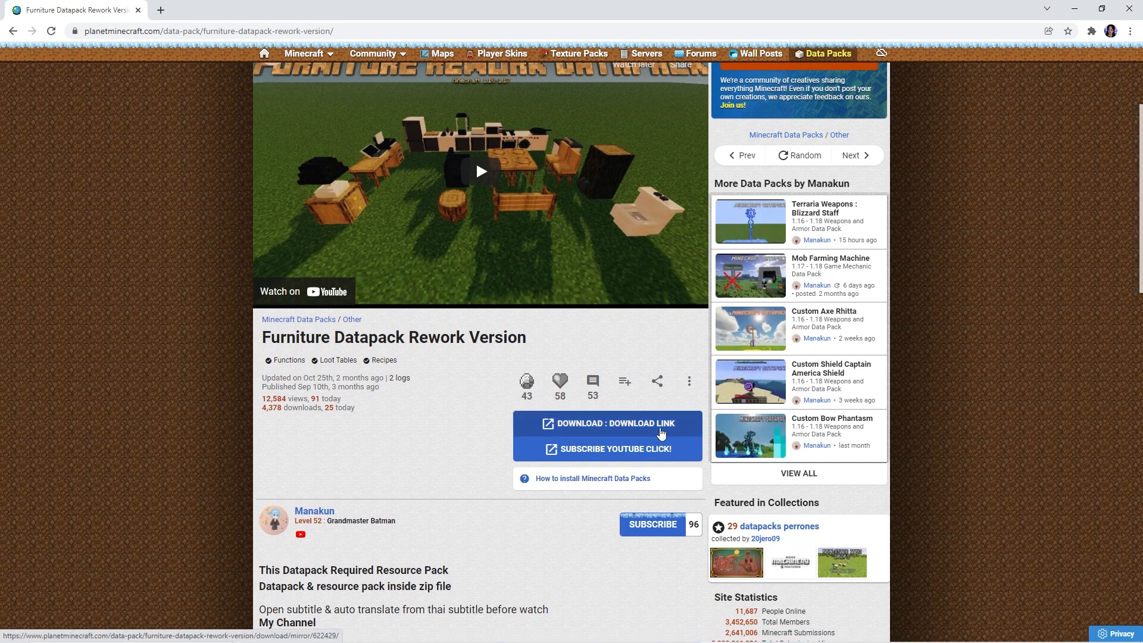
pyautogui.click(607, 422)
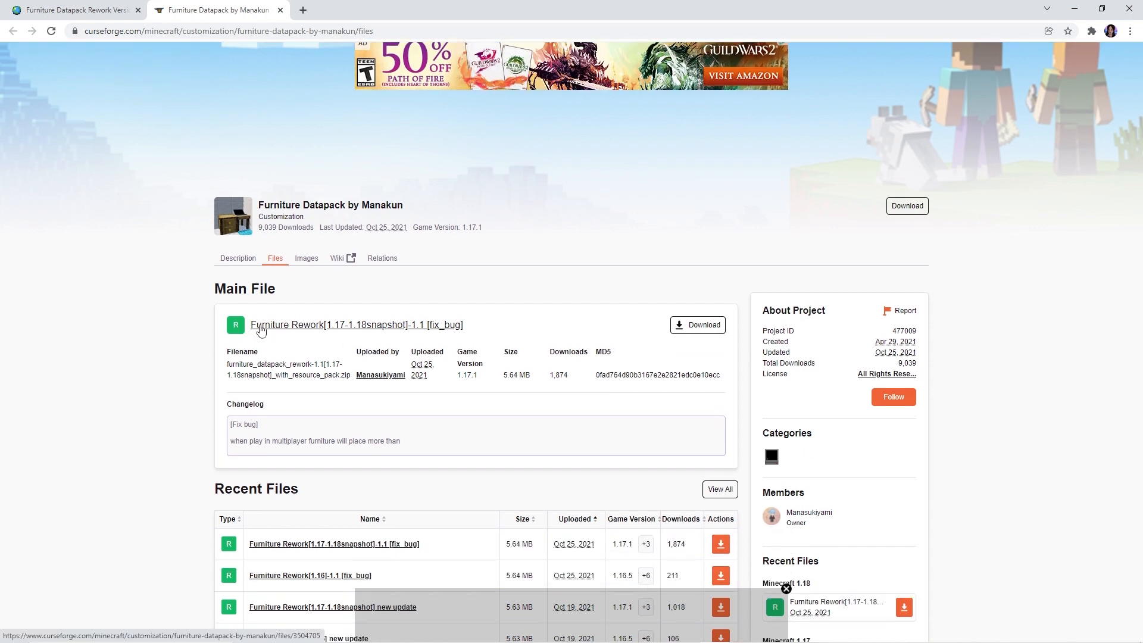
pyautogui.moveTo(696, 324)
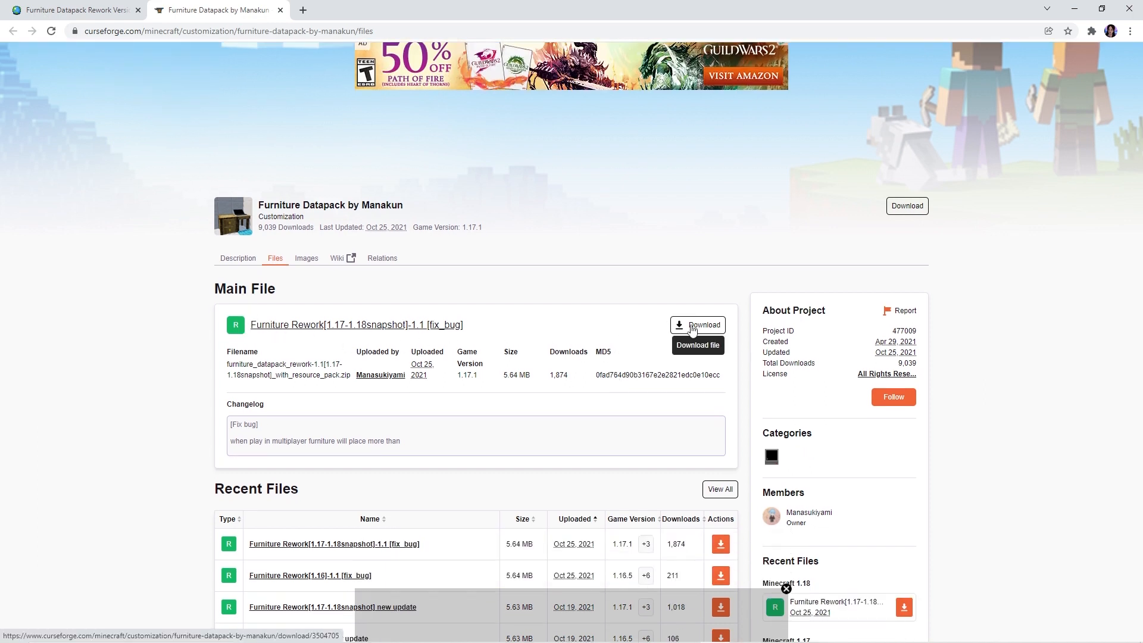
# - Download the Main File Furniture Rework[1.17-1.18snapshot]-1.1 [fix_bug] from the Files list
pyautogui.click(696, 325)
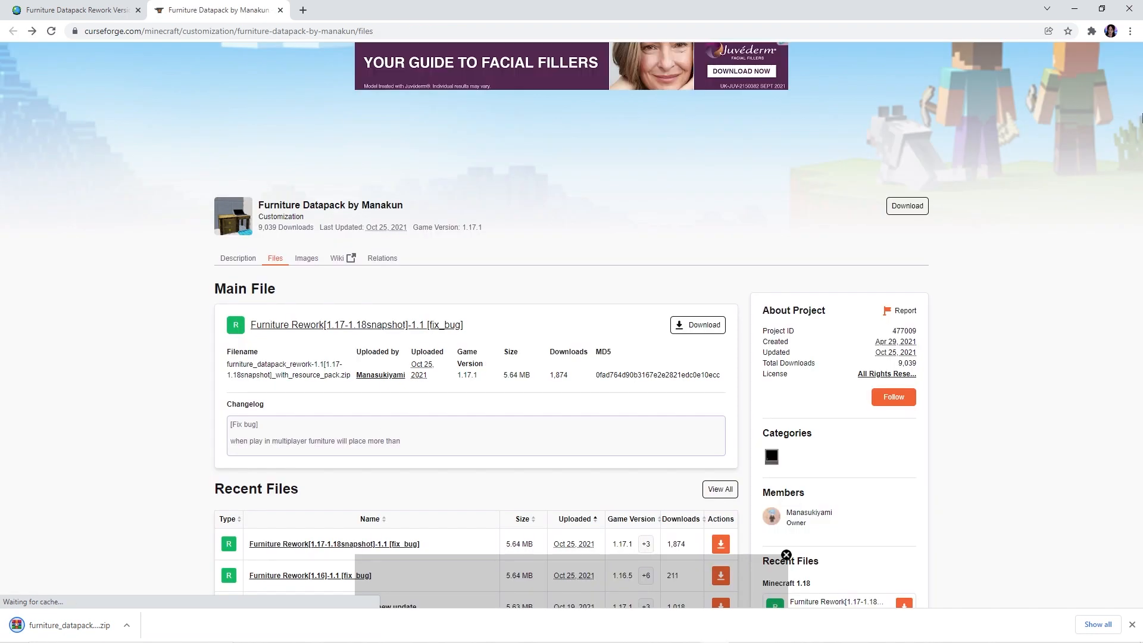
pyautogui.moveTo(960, 271)
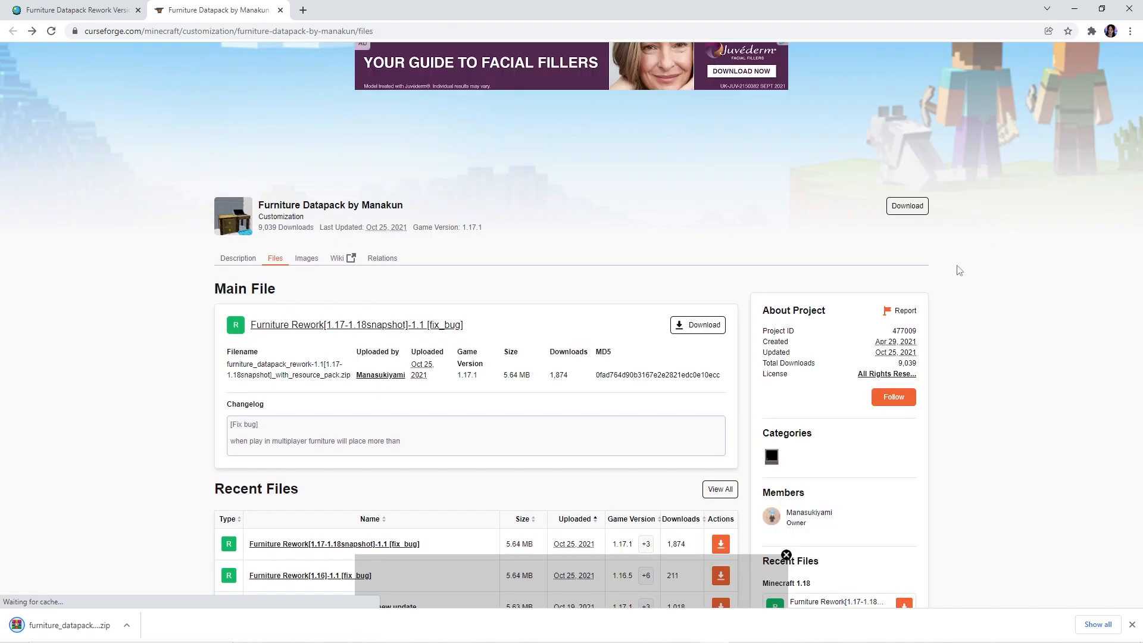
pyautogui.scroll(-3)
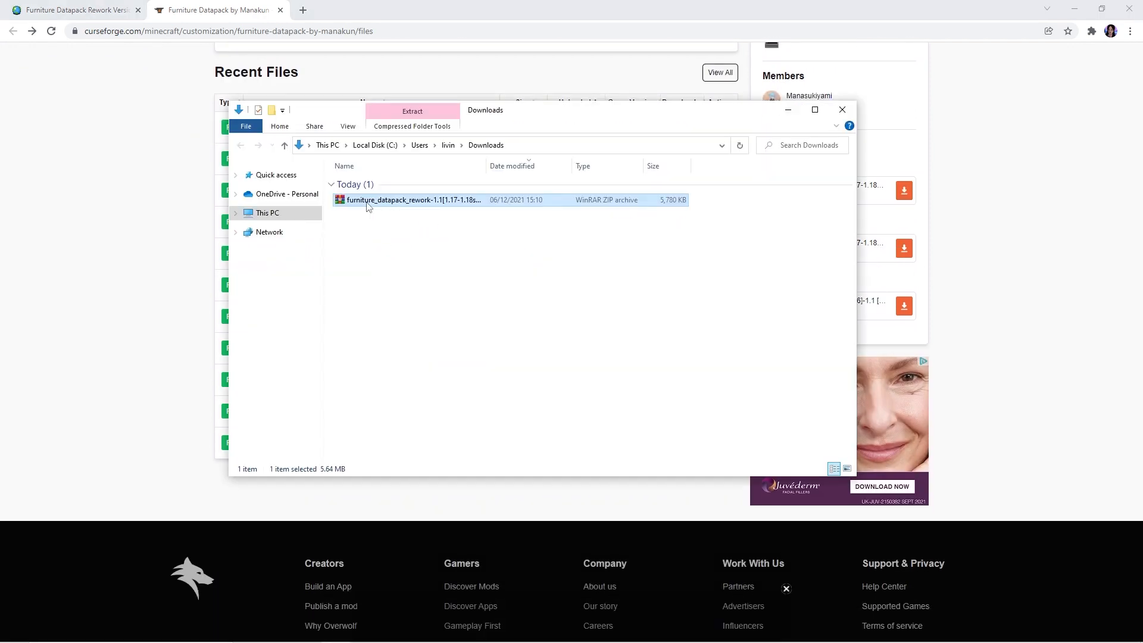
pyautogui.moveTo(409, 253)
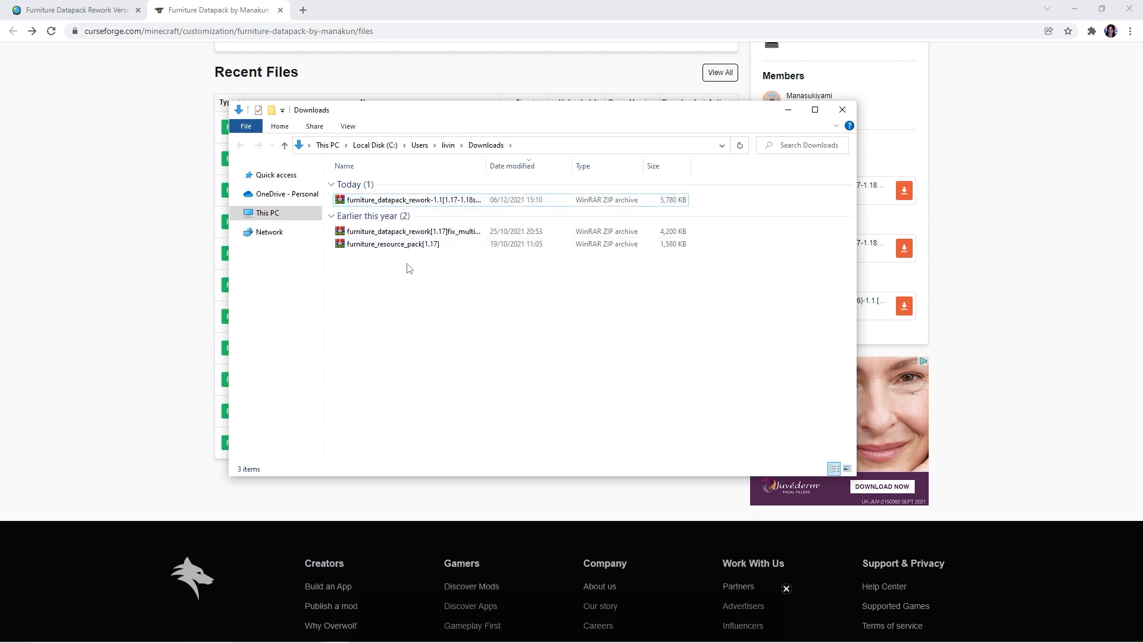
# - Expand the 'Earlier this year' group in Downloads to reveal the furniture zip archives
pyautogui.click(412, 231)
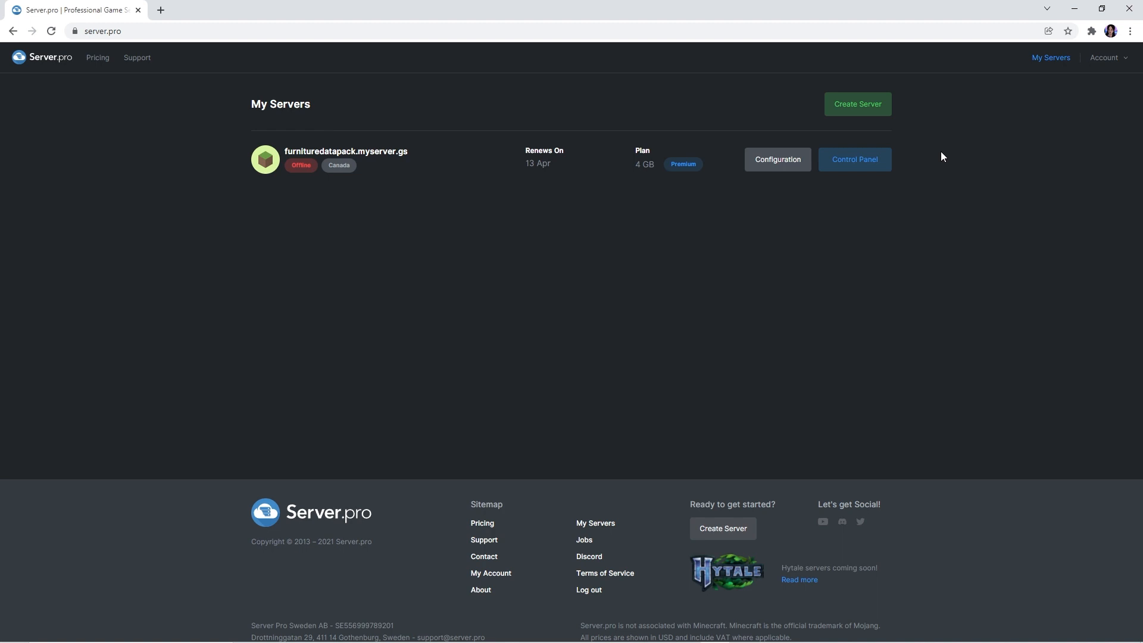
# - Enter the furnituredatapack server's Control Panel showing Minecraft Vanilla 1.17.1
pyautogui.click(854, 158)
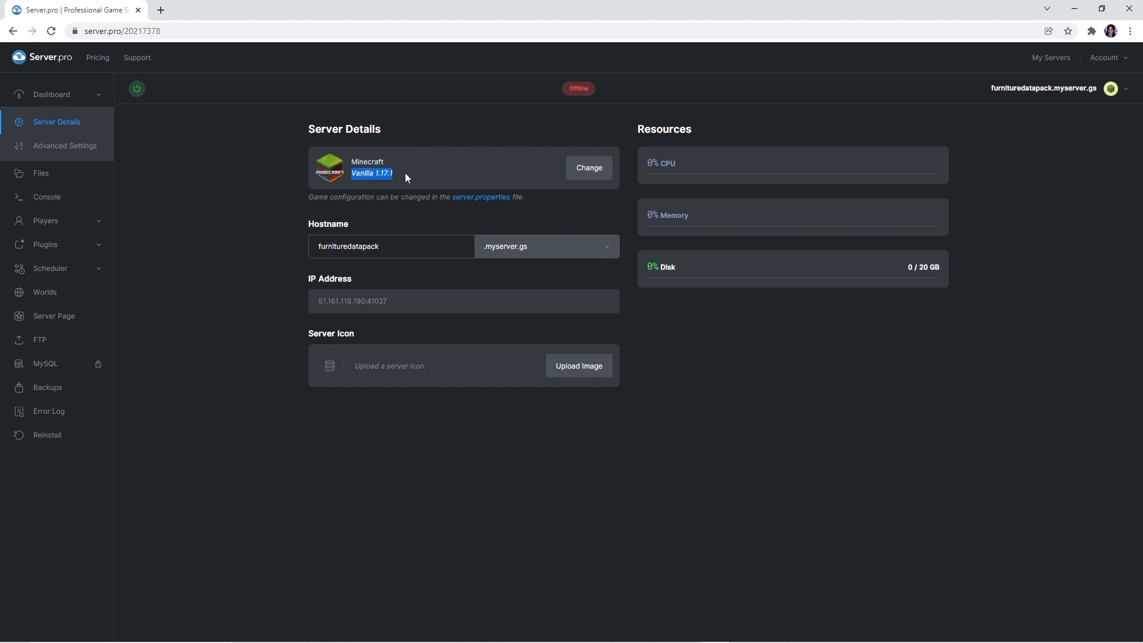
pyautogui.moveTo(402, 185)
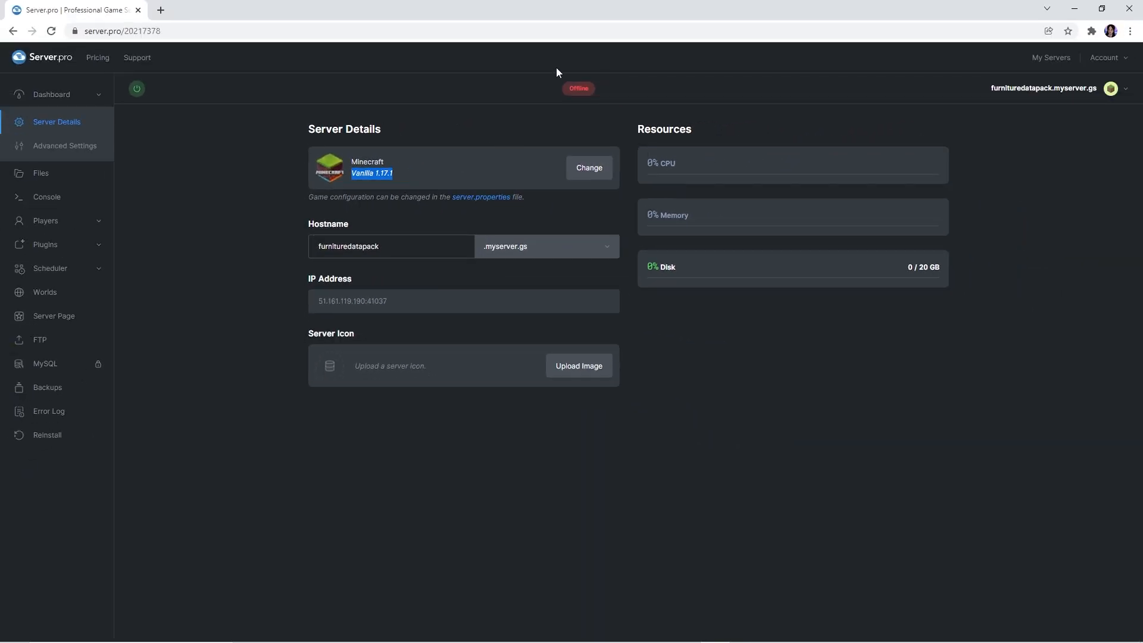
pyautogui.moveTo(597, 100)
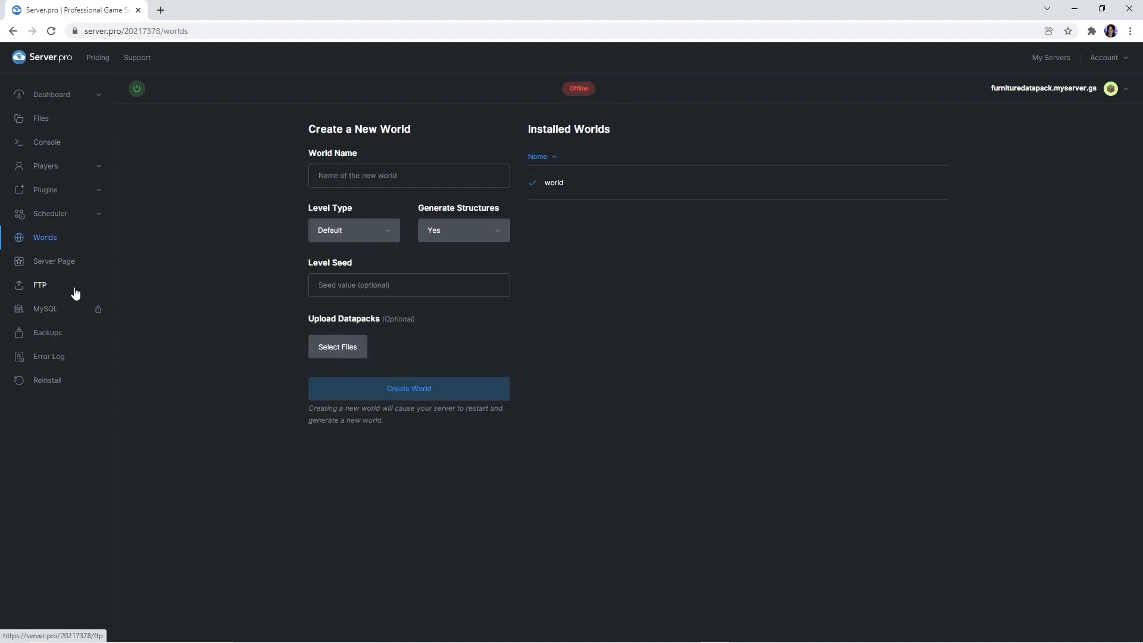
pyautogui.moveTo(168, 265)
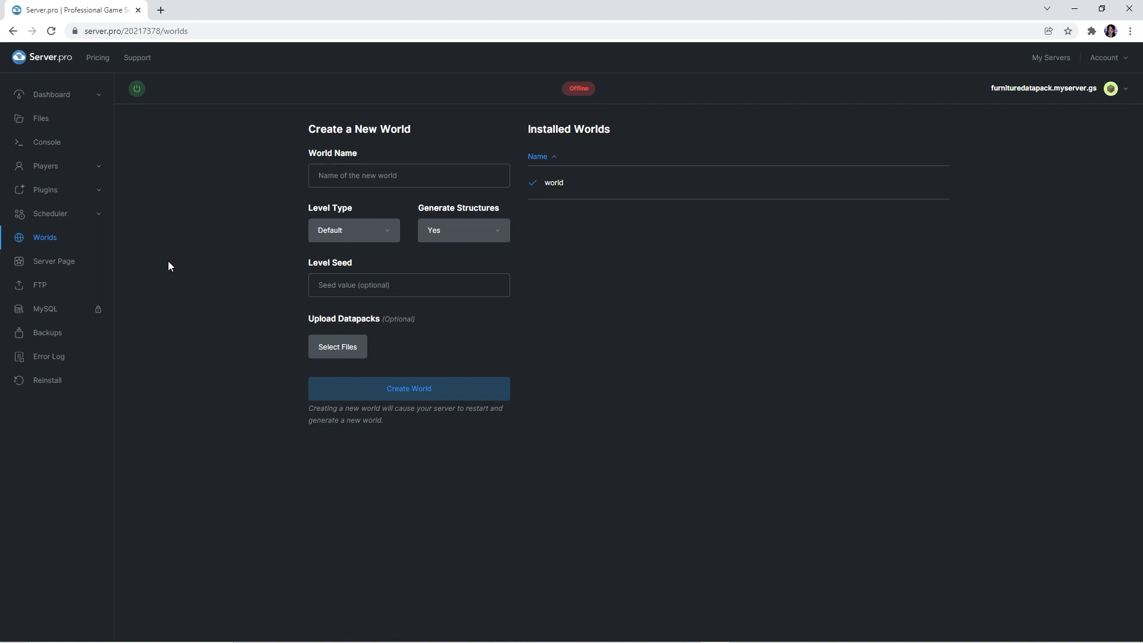
# - Name the world 'world', attach furniture_datapack_rework[1.17]fix_multiplayer_bug.zip and create it
pyautogui.write('world')
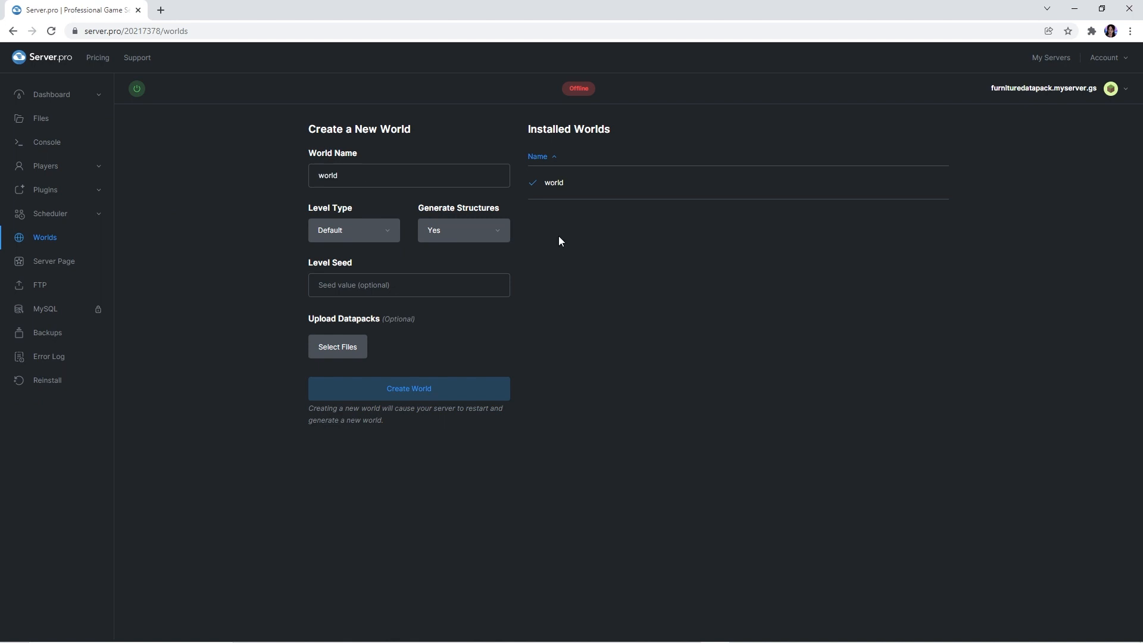
pyautogui.moveTo(369, 332)
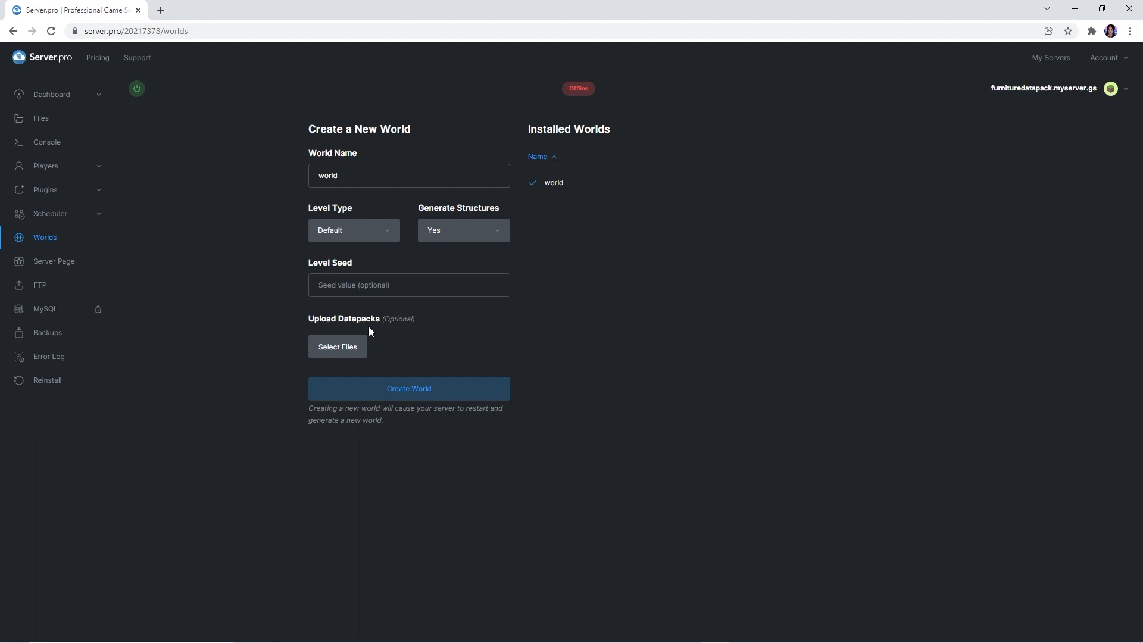
pyautogui.moveTo(319, 329)
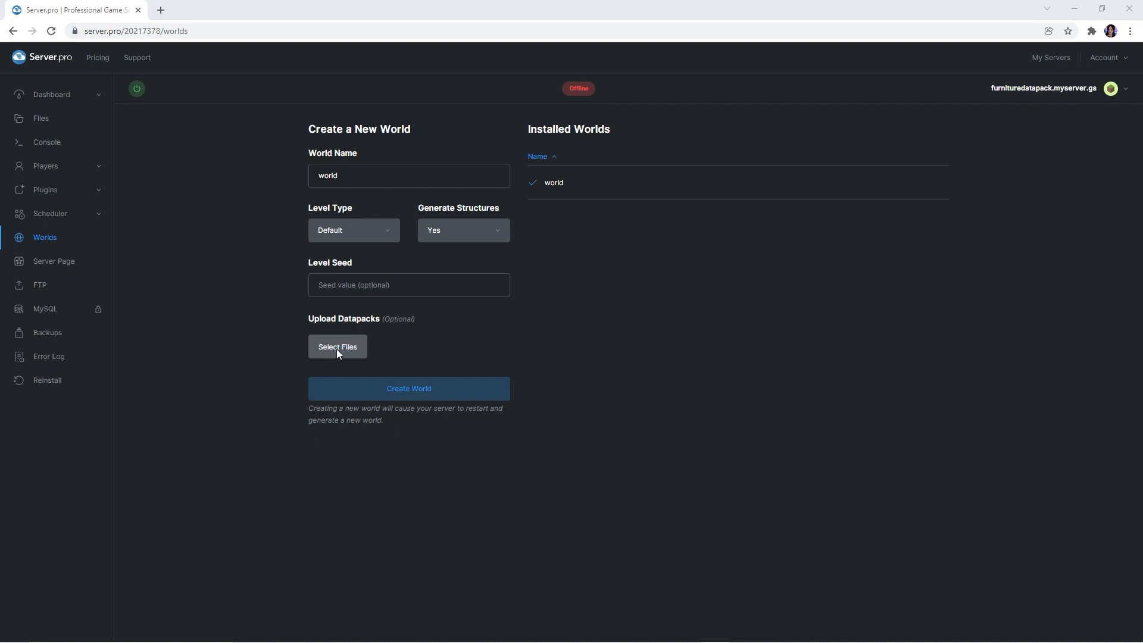
pyautogui.click(337, 347)
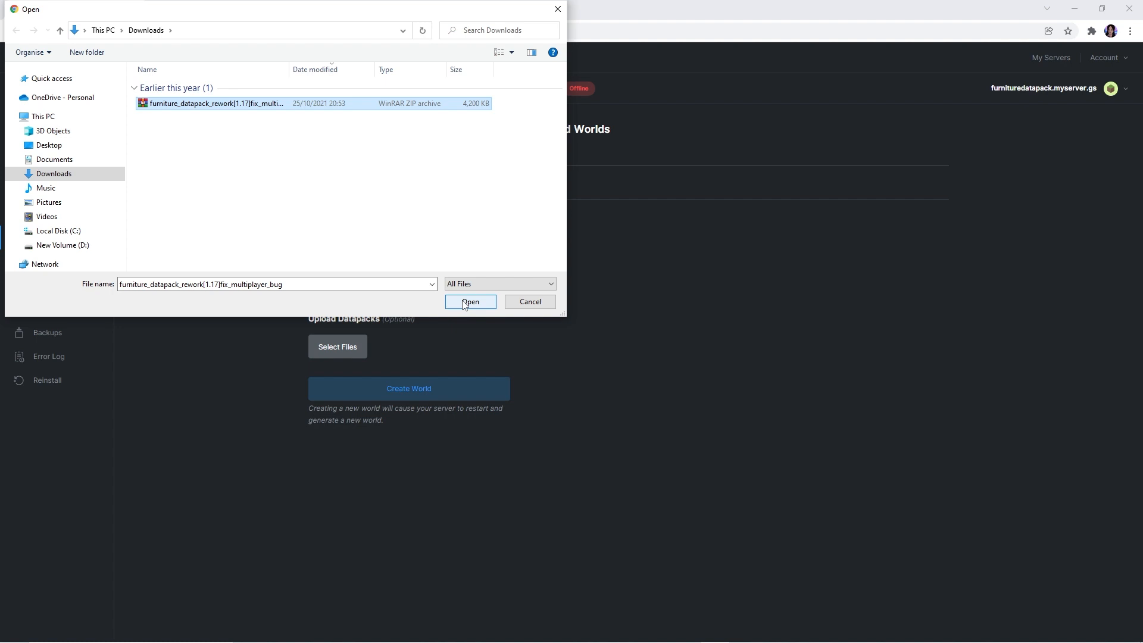
pyautogui.click(470, 301)
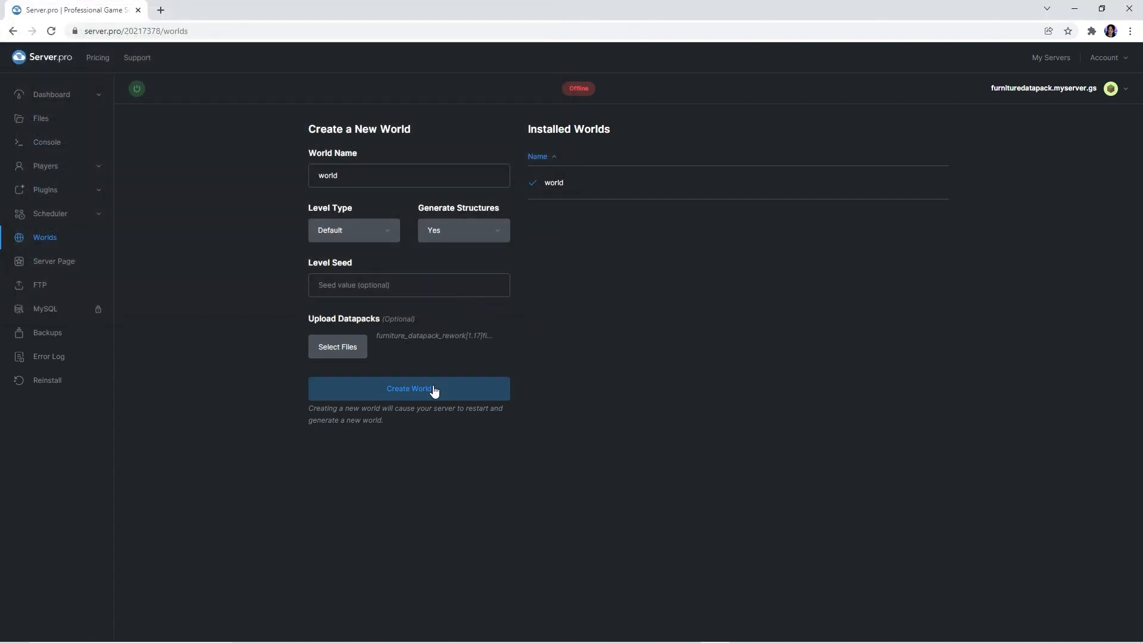
pyautogui.click(408, 388)
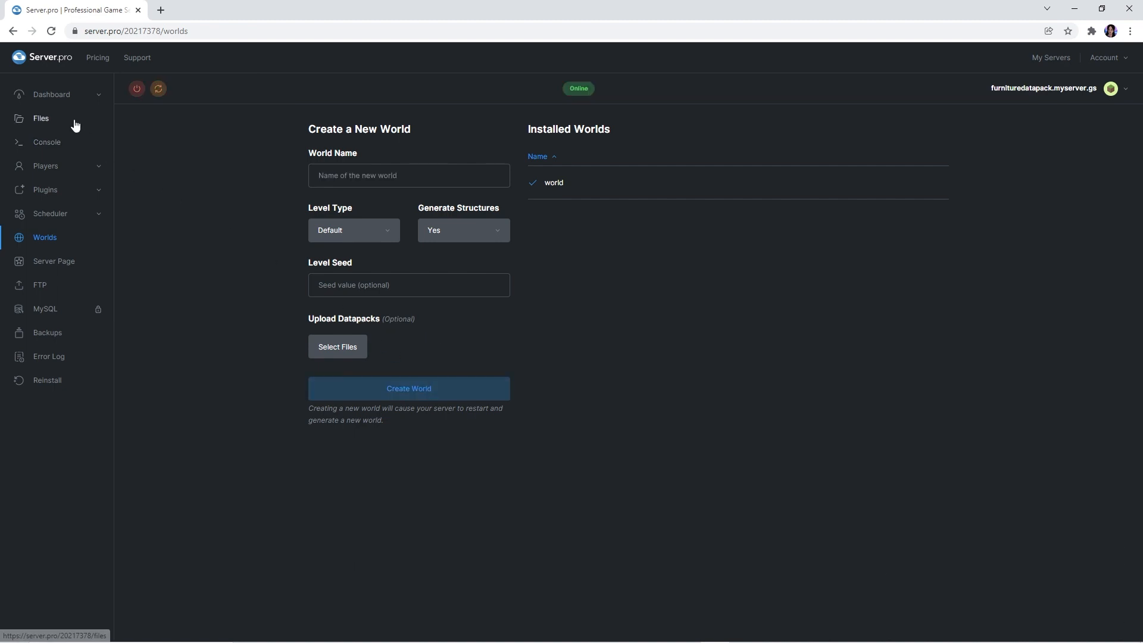
# - Confirm the datapack zip sits in world > datapacks, then return to the Dashboard overview
pyautogui.click(553, 182)
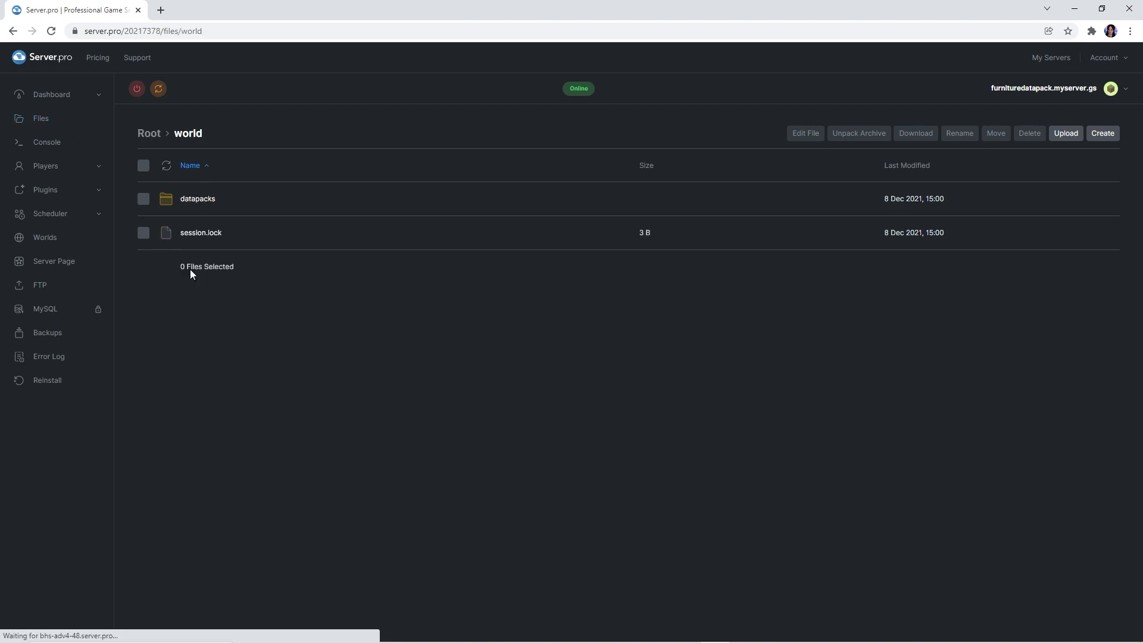
pyautogui.click(198, 199)
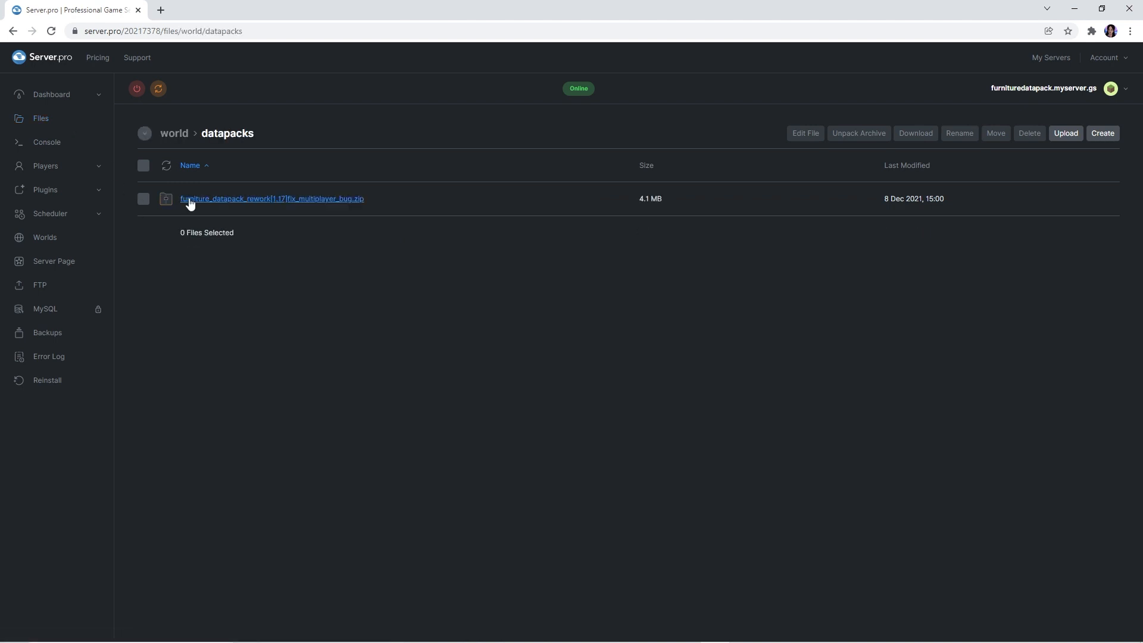
pyautogui.moveTo(193, 225)
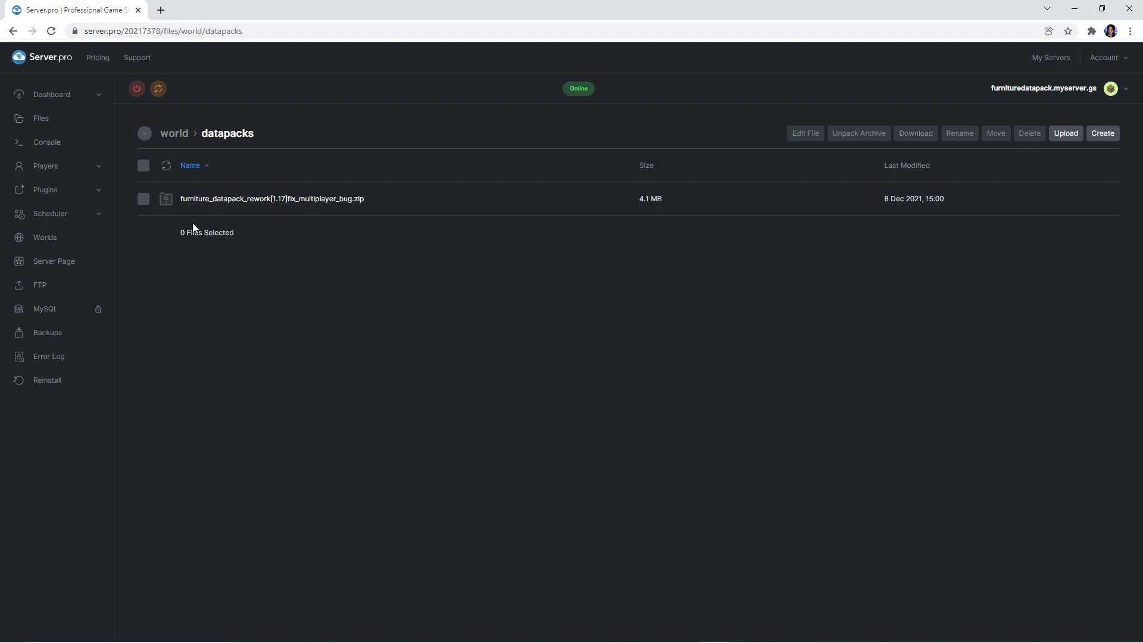
pyautogui.click(52, 94)
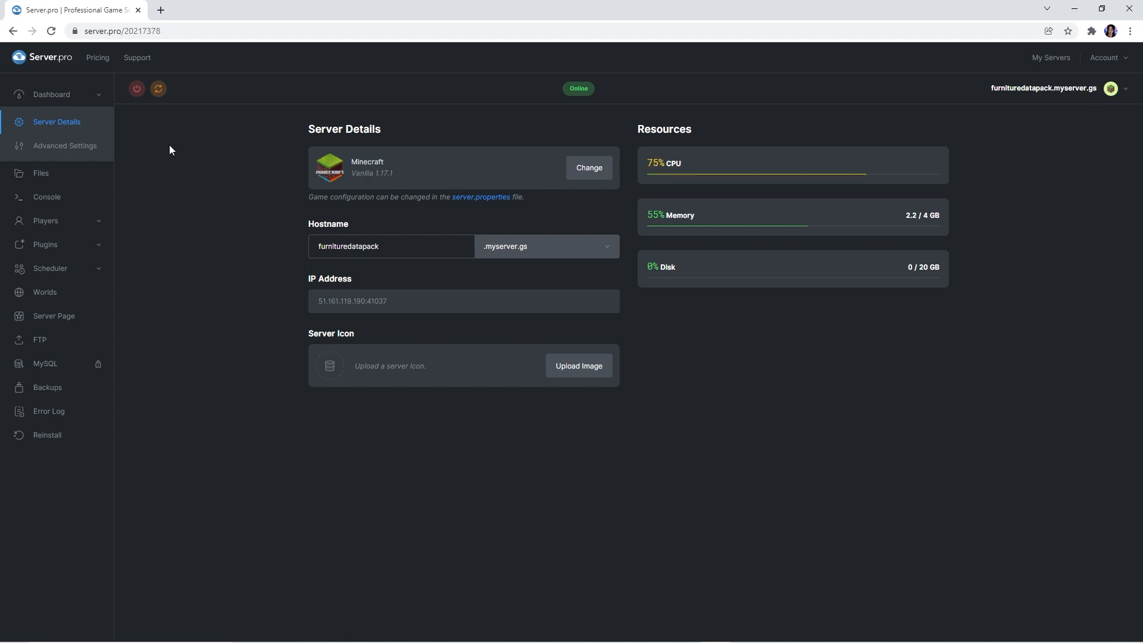
# - Navigate Files > world > datapacks and start uploading the rework zip with resource pack
pyautogui.click(40, 172)
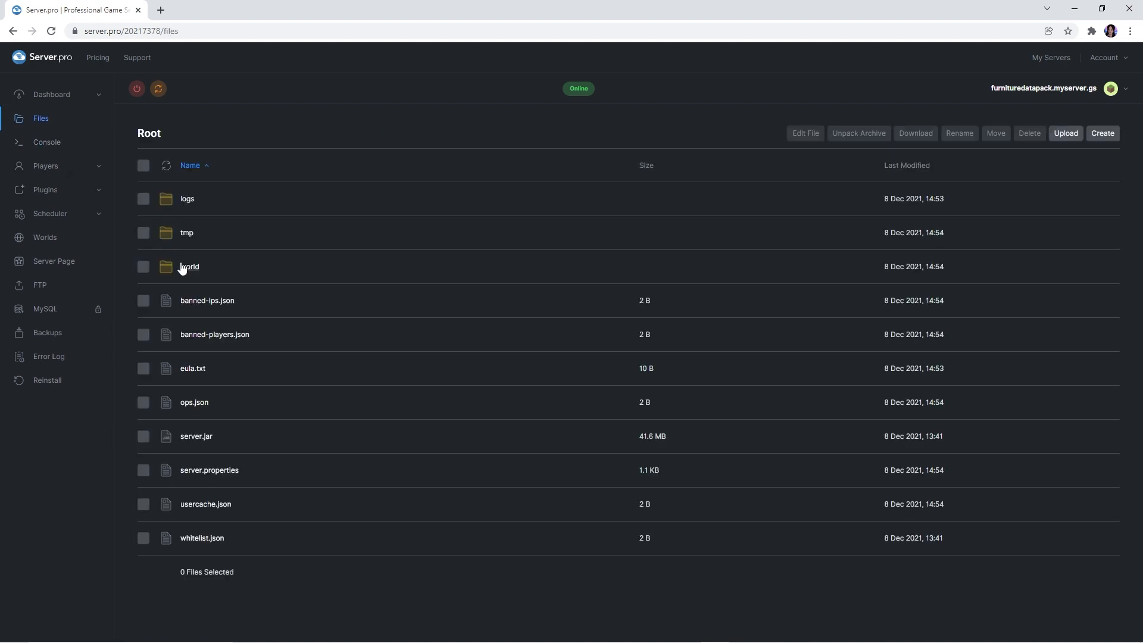
pyautogui.click(189, 265)
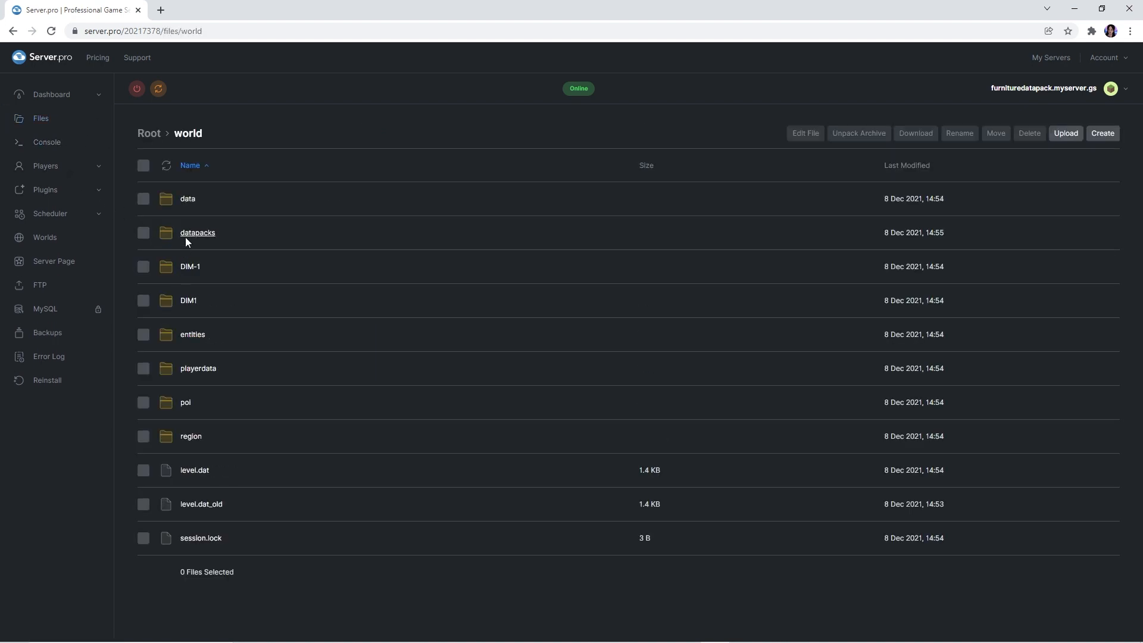
pyautogui.click(196, 233)
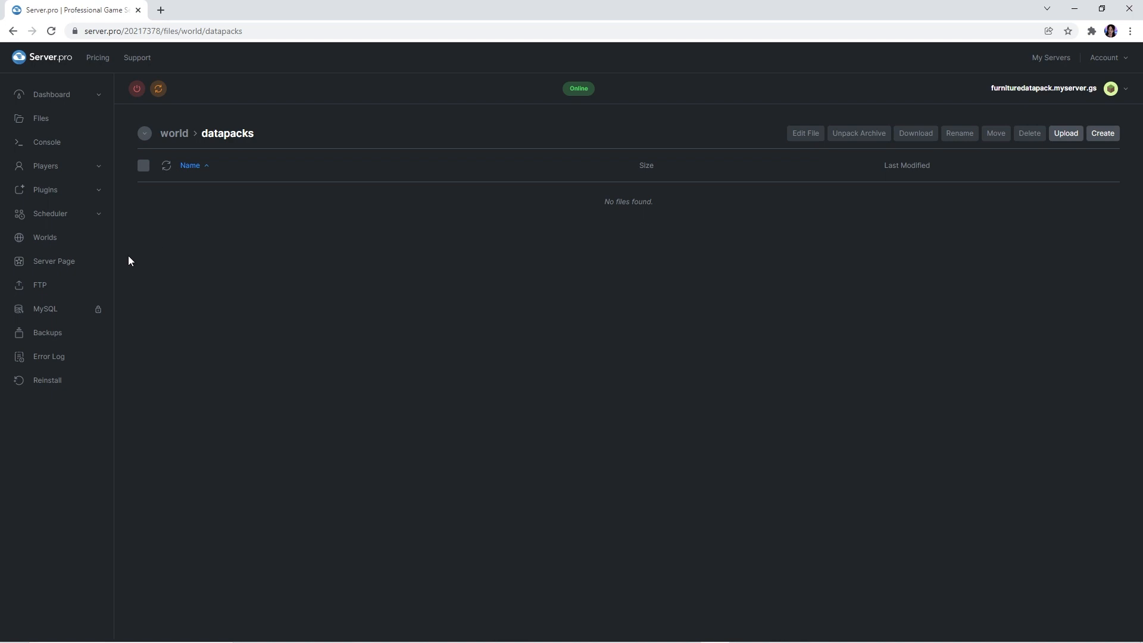
pyautogui.click(1064, 132)
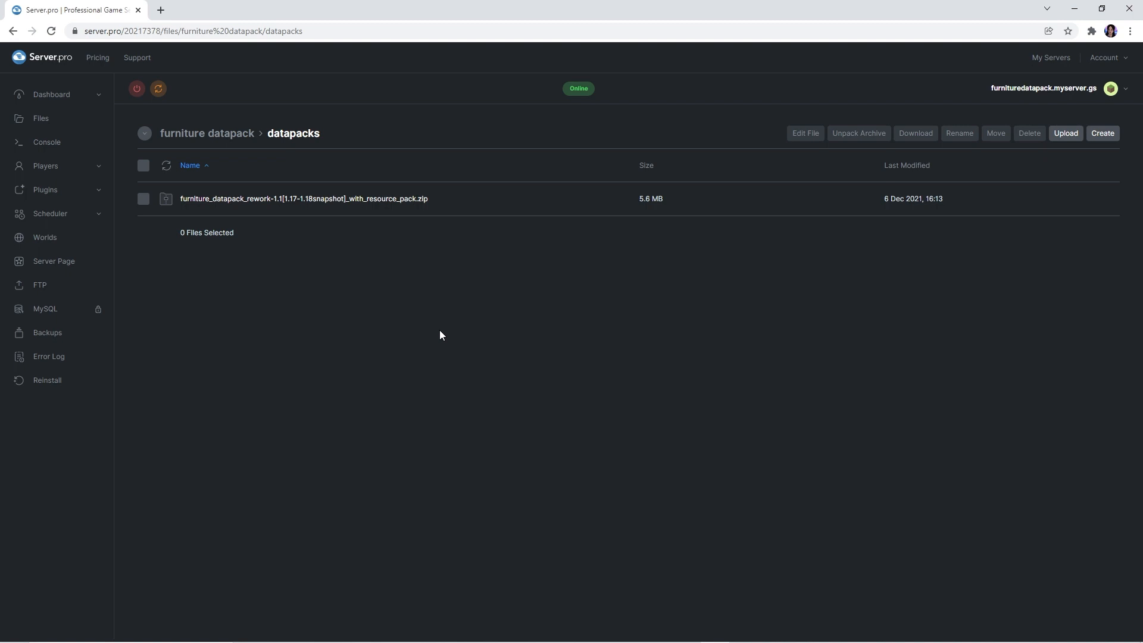
pyautogui.moveTo(184, 237)
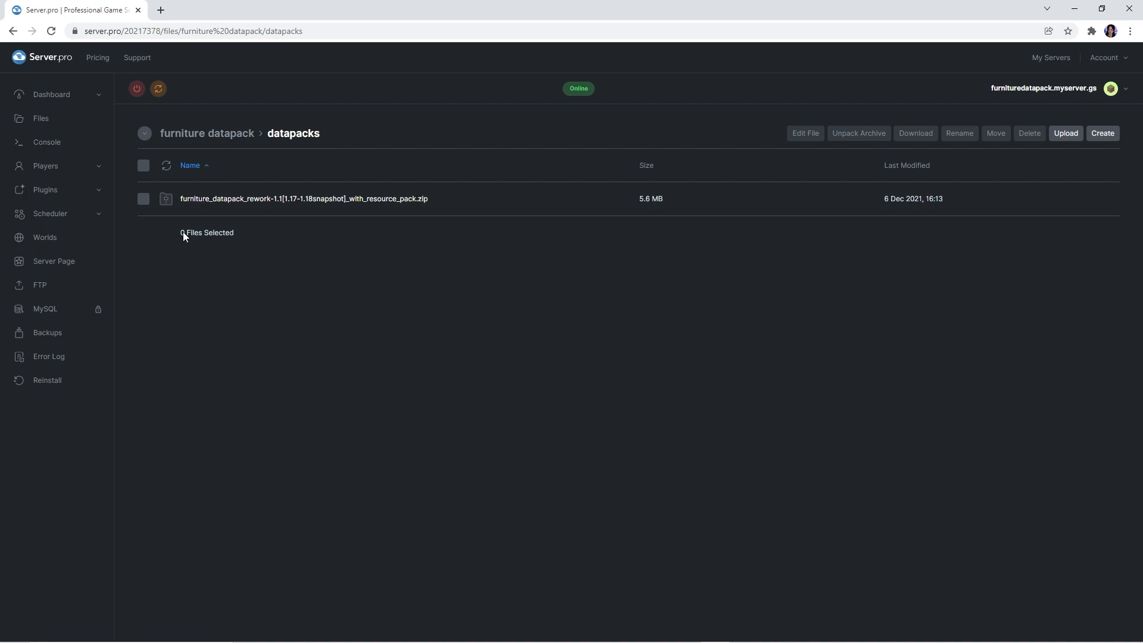
# - Paste the copied Dropbox resource pack link after resource-pack= in server.properties
pyautogui.click(41, 118)
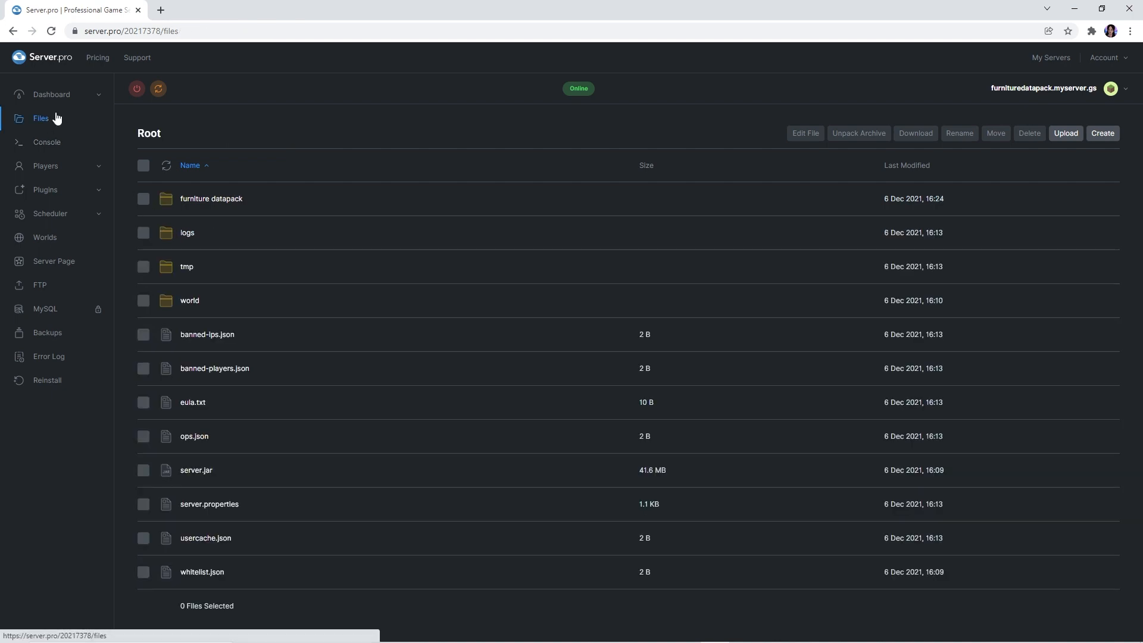
pyautogui.doubleClick(209, 503)
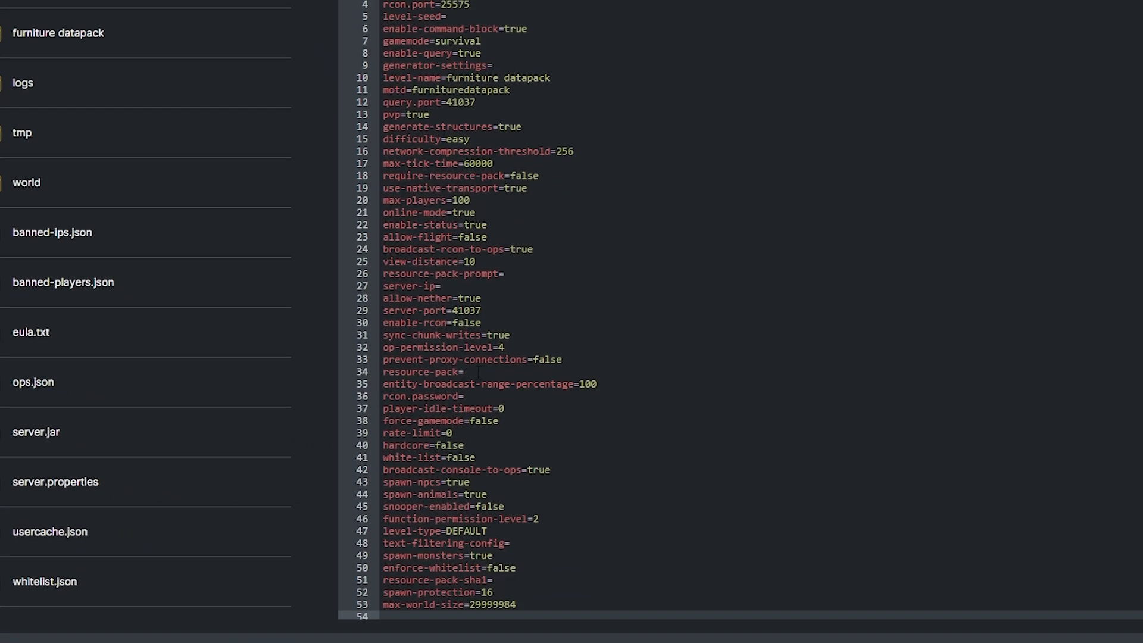
pyautogui.click(467, 372)
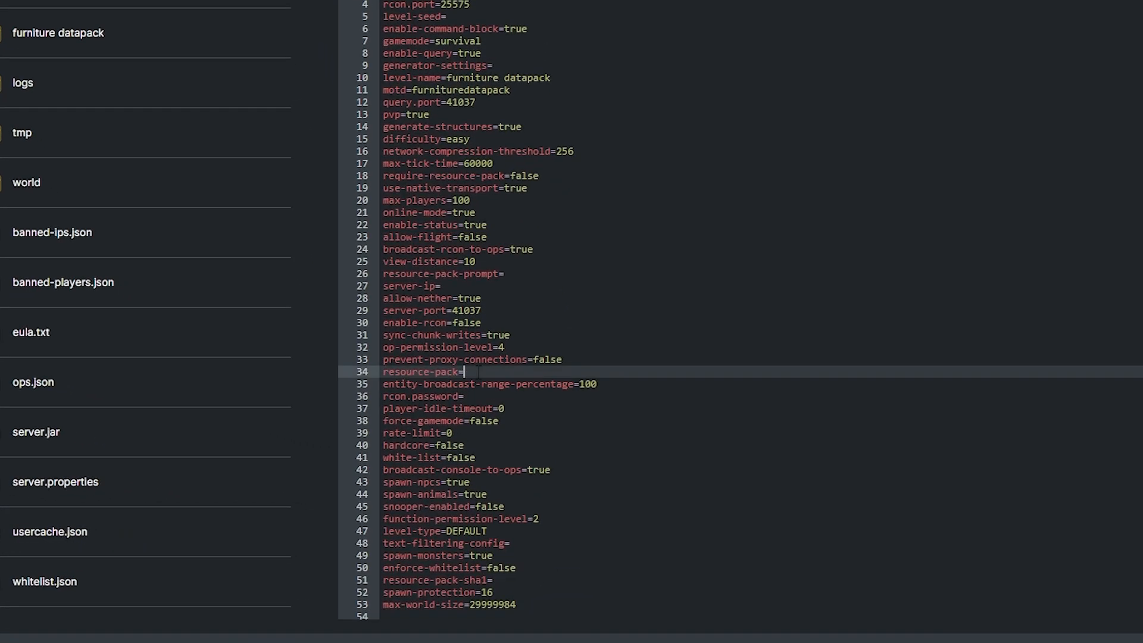
pyautogui.rightClick(467, 375)
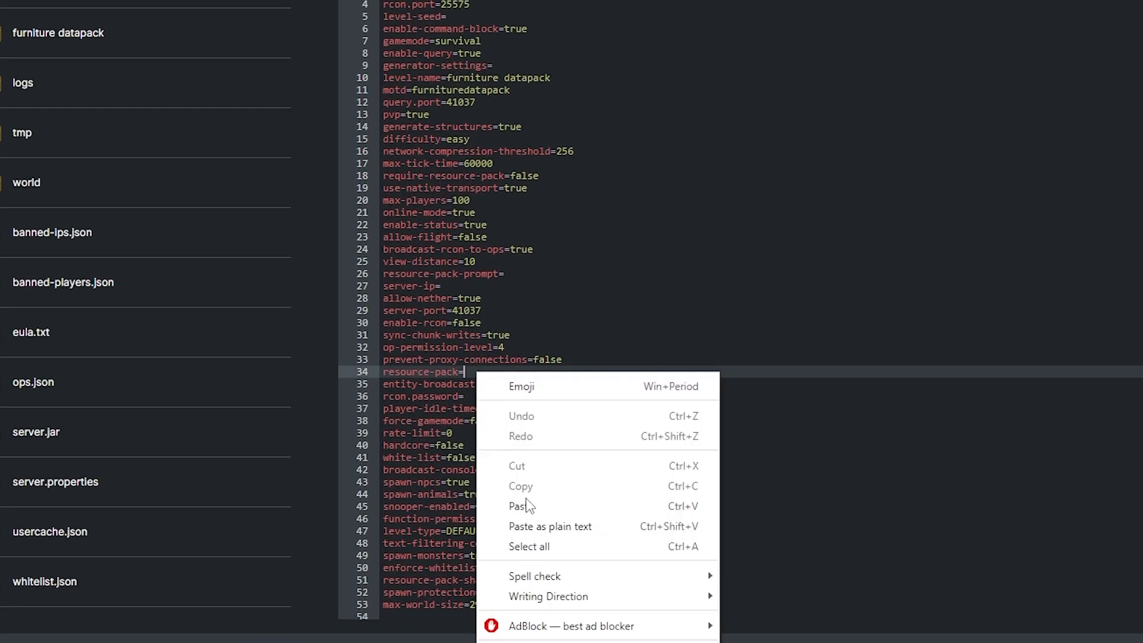
pyautogui.click(518, 506)
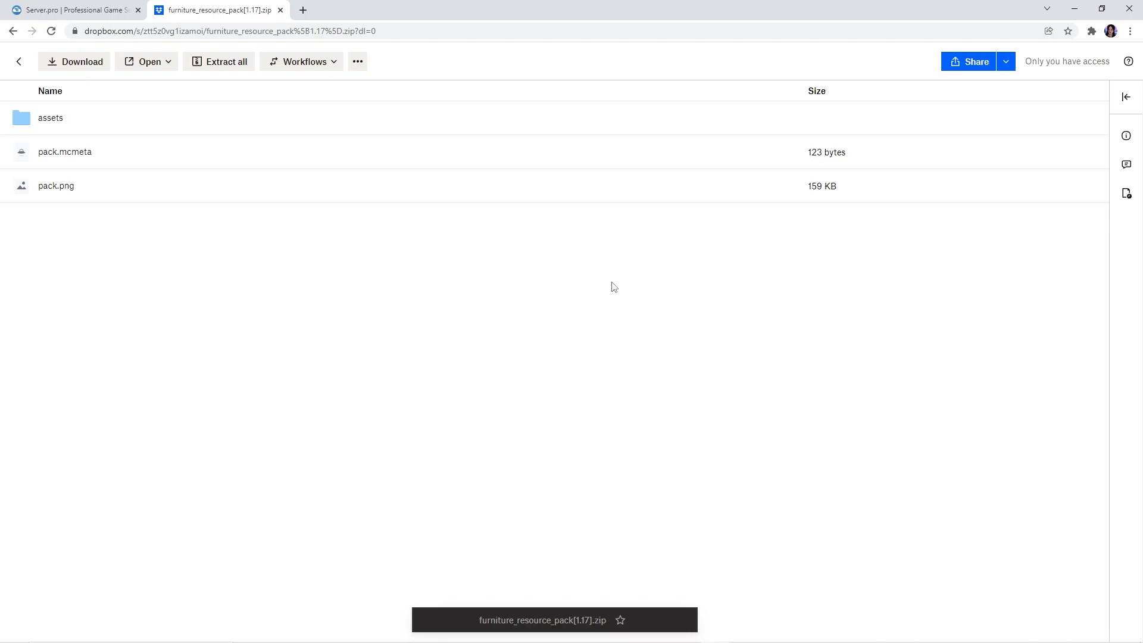
pyautogui.moveTo(567, 298)
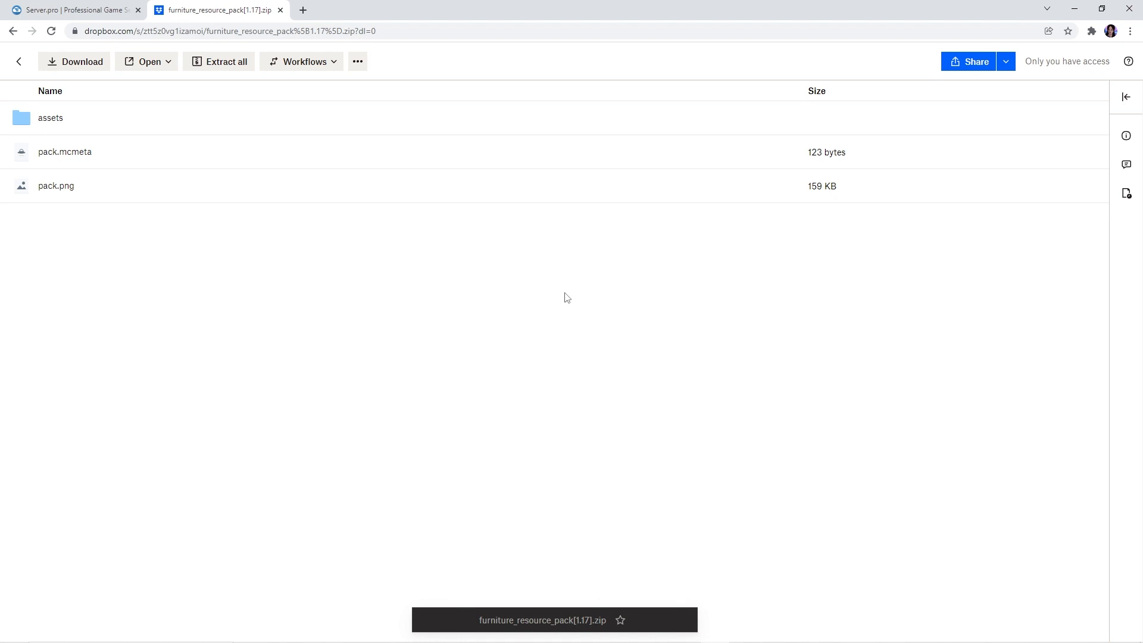
pyautogui.moveTo(537, 296)
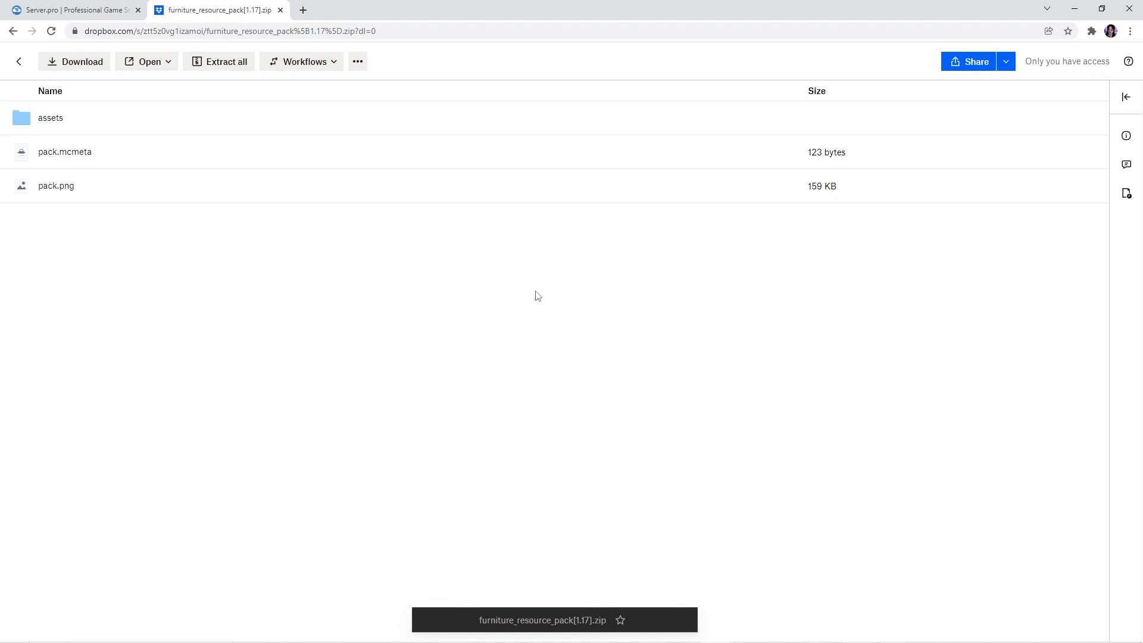
pyautogui.moveTo(596, 291)
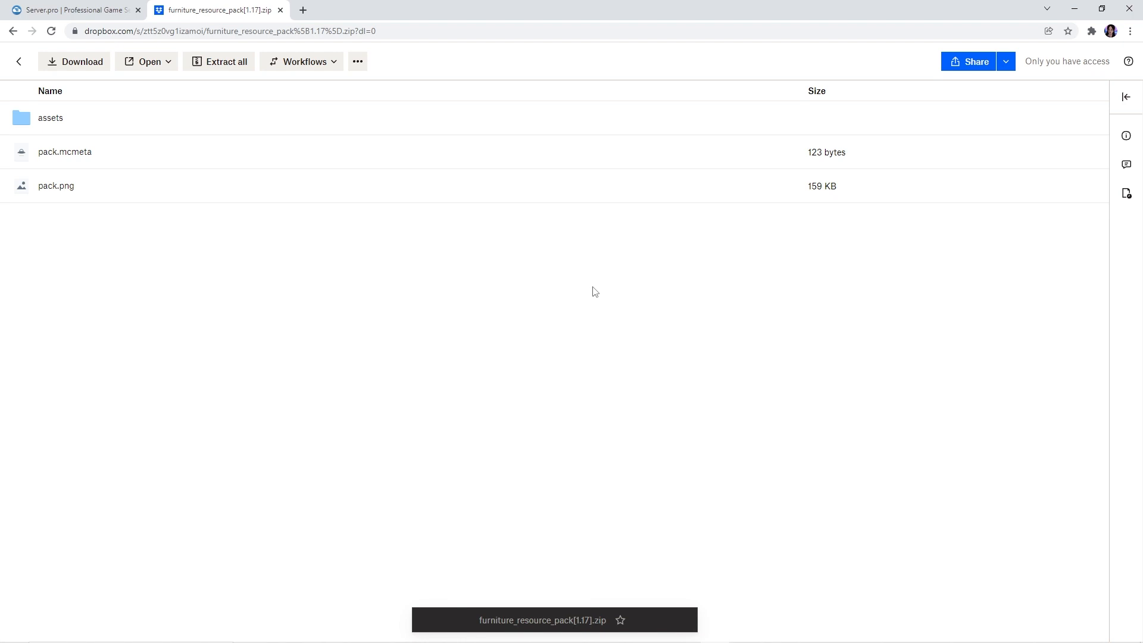
pyautogui.moveTo(581, 314)
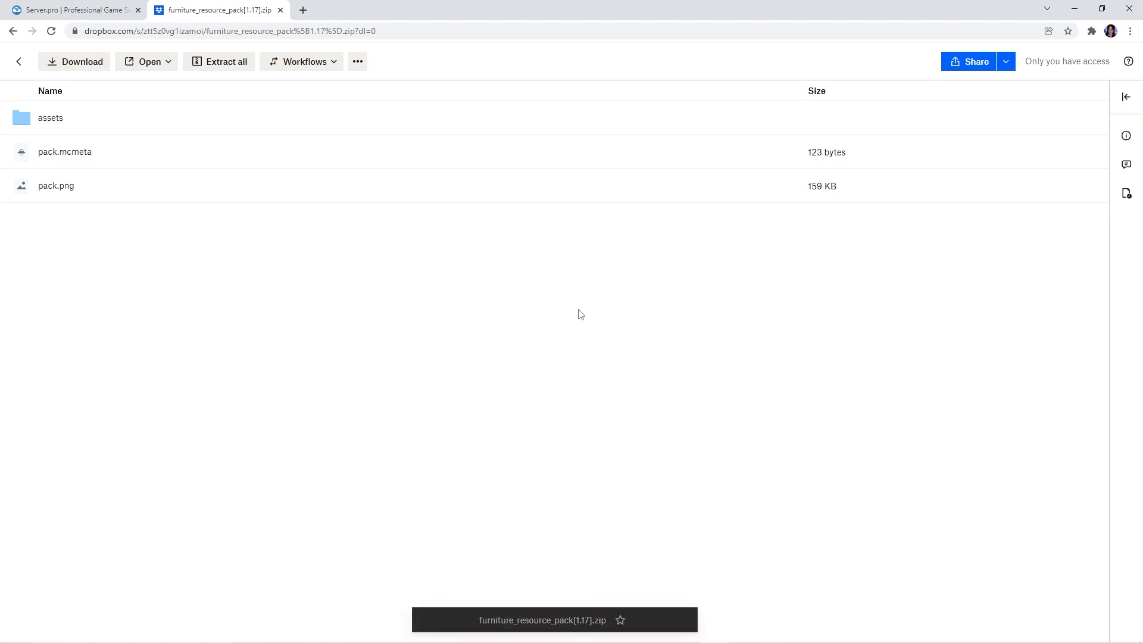
pyautogui.moveTo(554, 317)
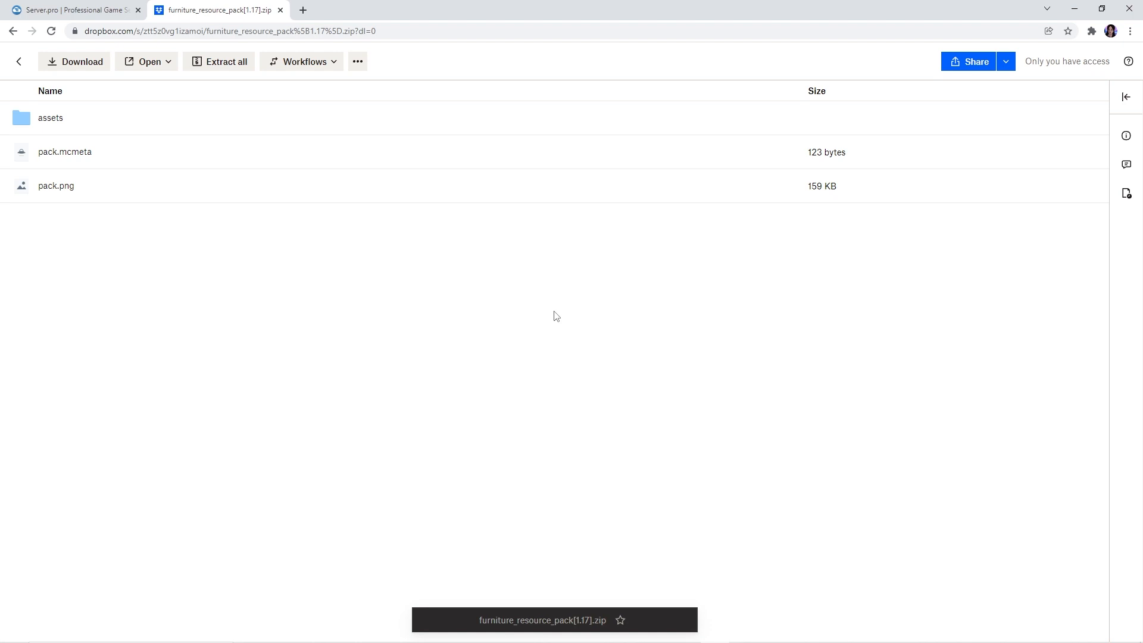
# - Save server.properties with the Dropbox resource pack link after closing the Dropbox page
pyautogui.click(72, 10)
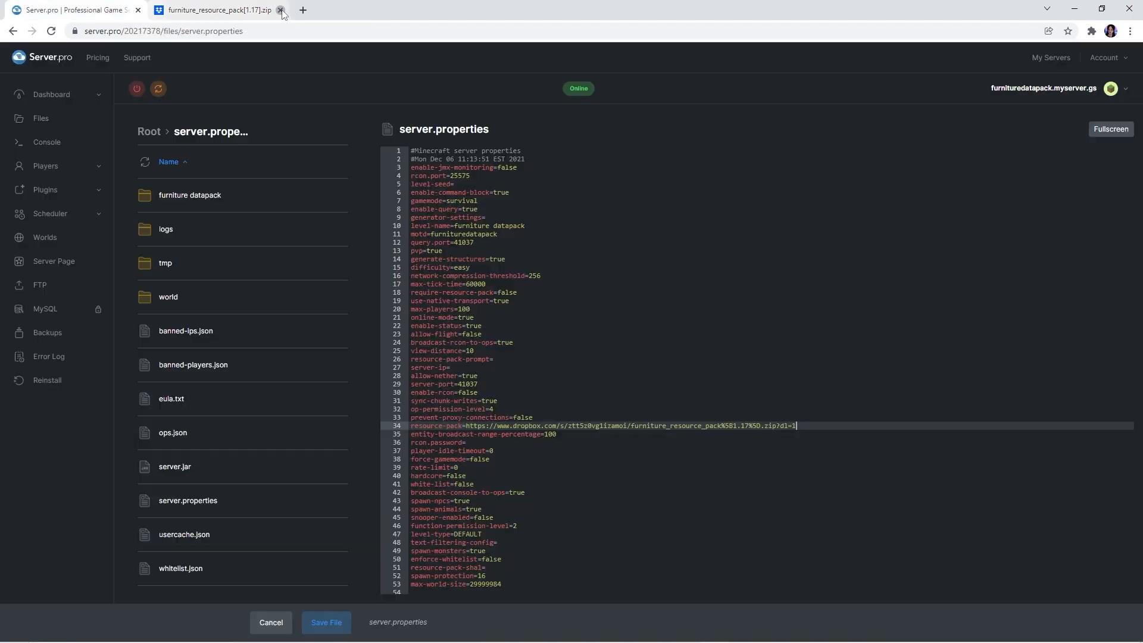
pyautogui.click(282, 9)
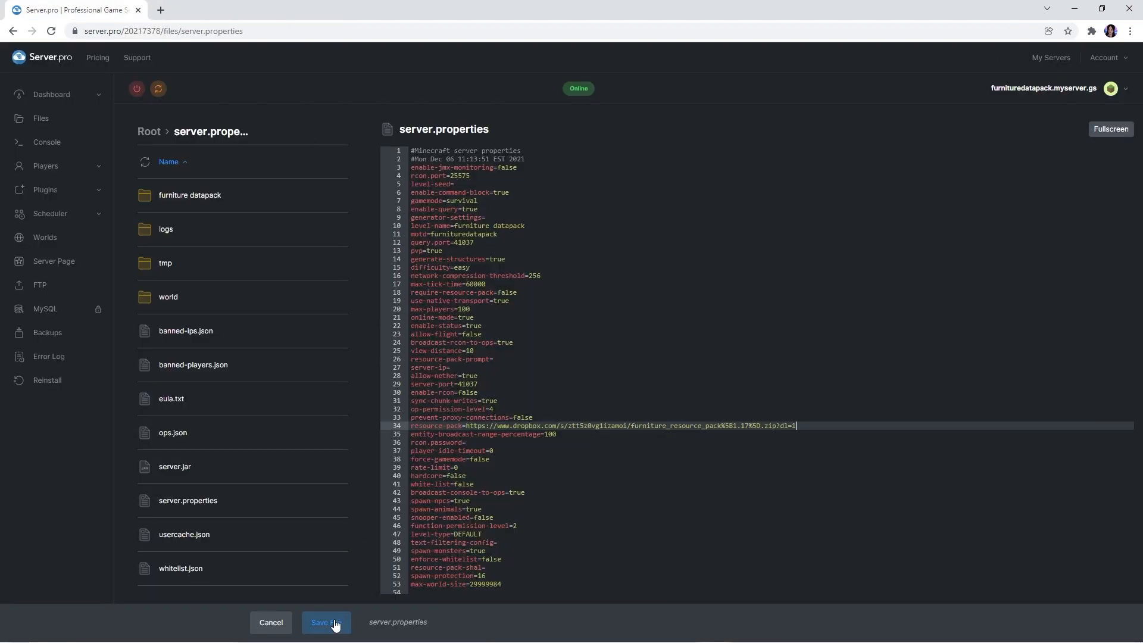
pyautogui.click(327, 621)
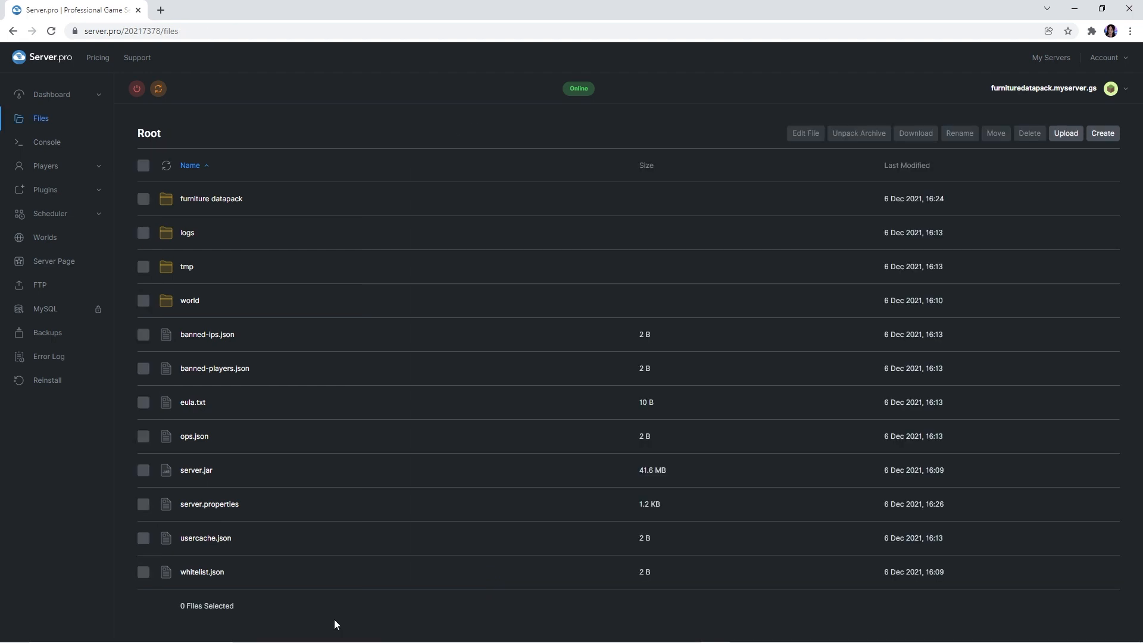
# - Restart the server from the Dashboard to apply the new settings
pyautogui.click(51, 94)
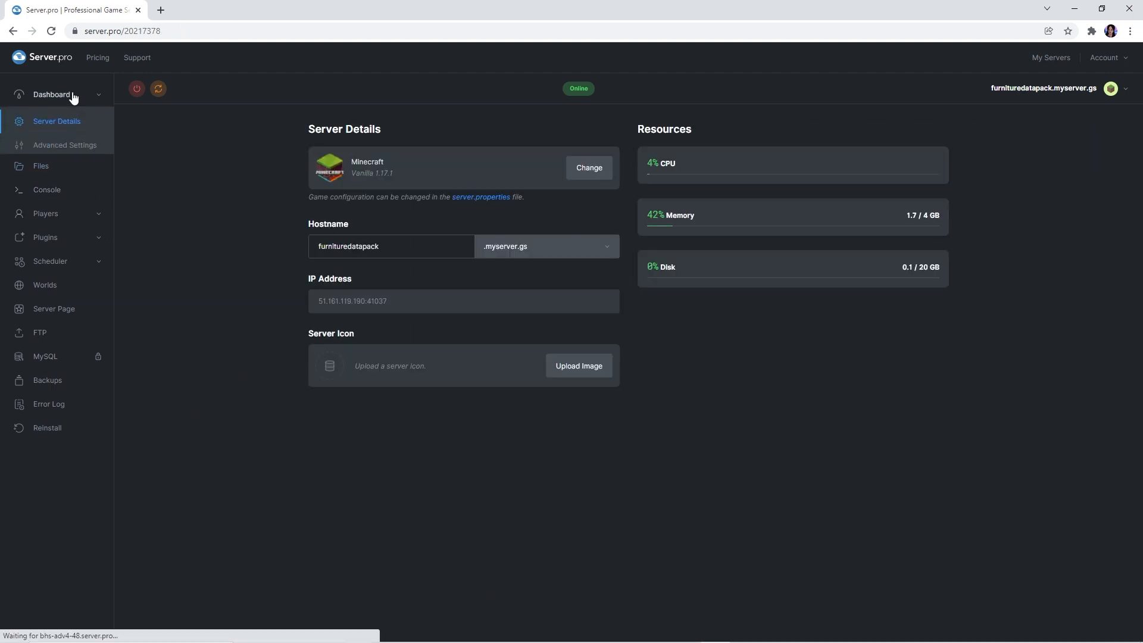
pyautogui.moveTo(157, 89)
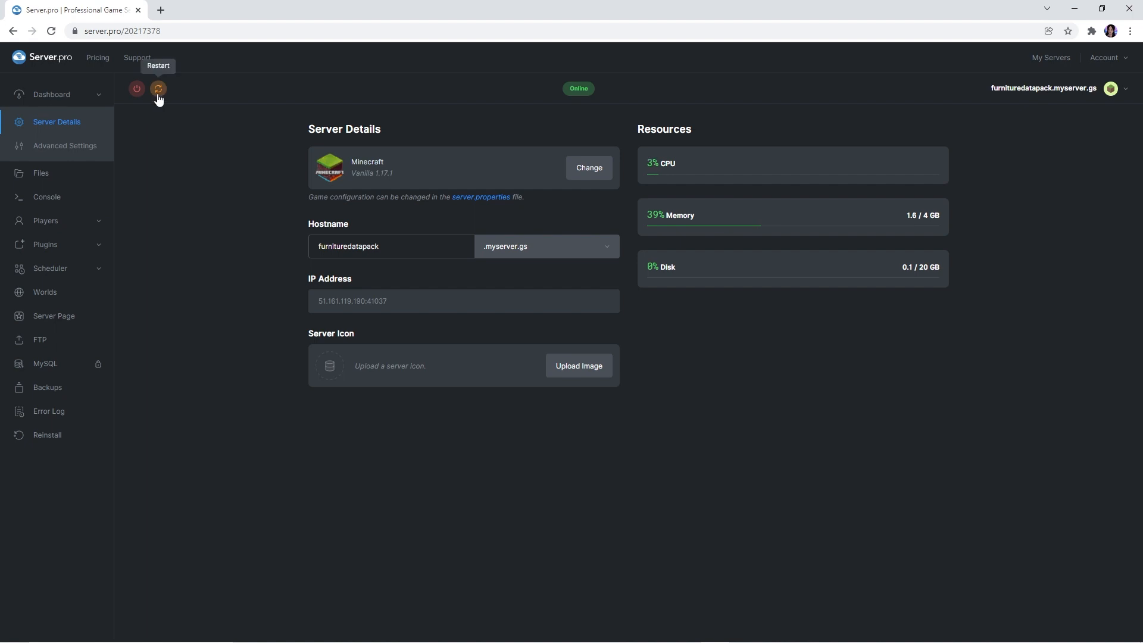
pyautogui.click(157, 88)
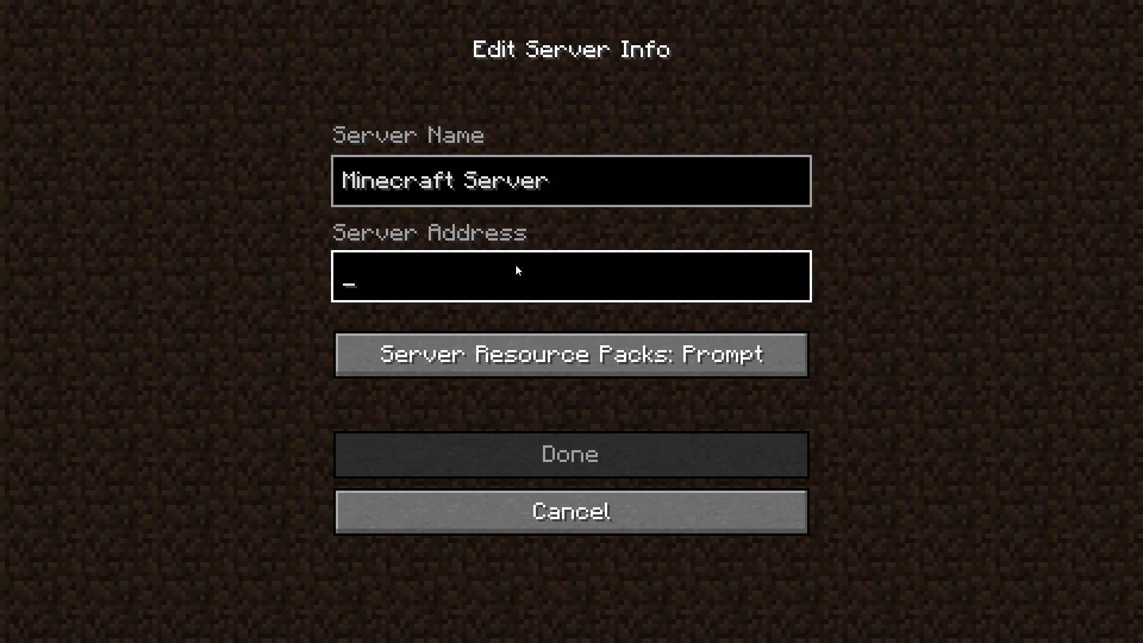
# - Set the server address to furnituredatapack.myserver.gs and confirm the server info
pyautogui.write('furnituredatapack.myserver.gs')
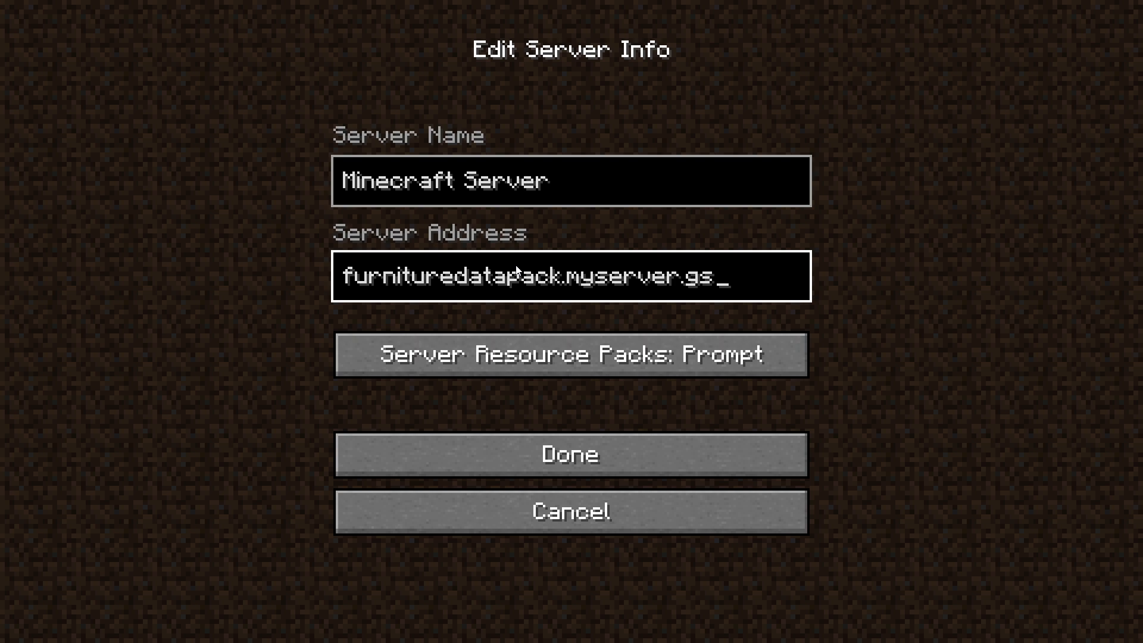
pyautogui.click(571, 454)
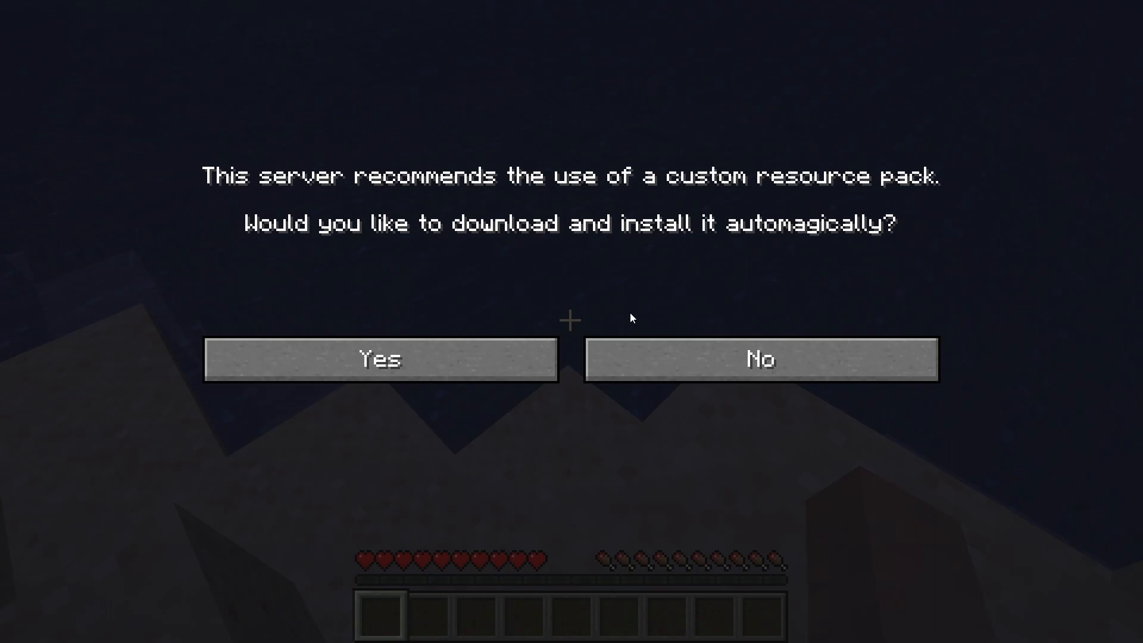